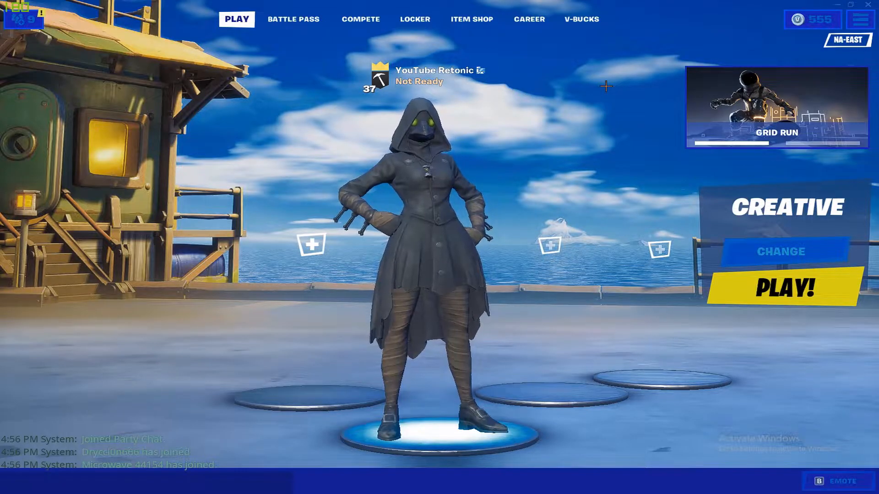
mouse_move(615, 93)
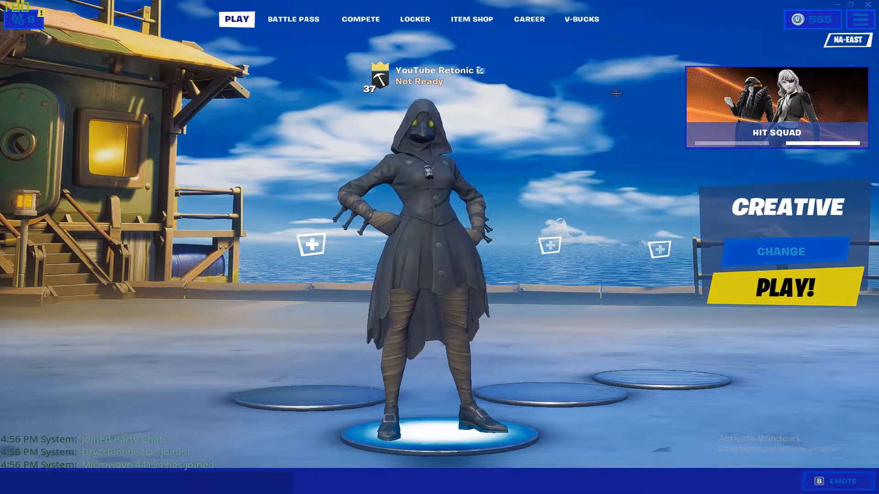
mouse_move(353, 184)
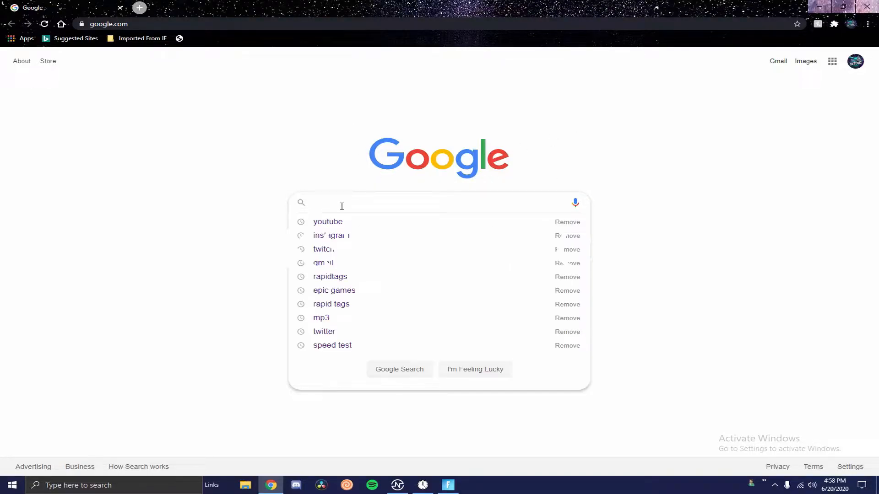
- Search Google for 'timer resolution v3' and open the Soft112 TimerResolution result
text(timer)
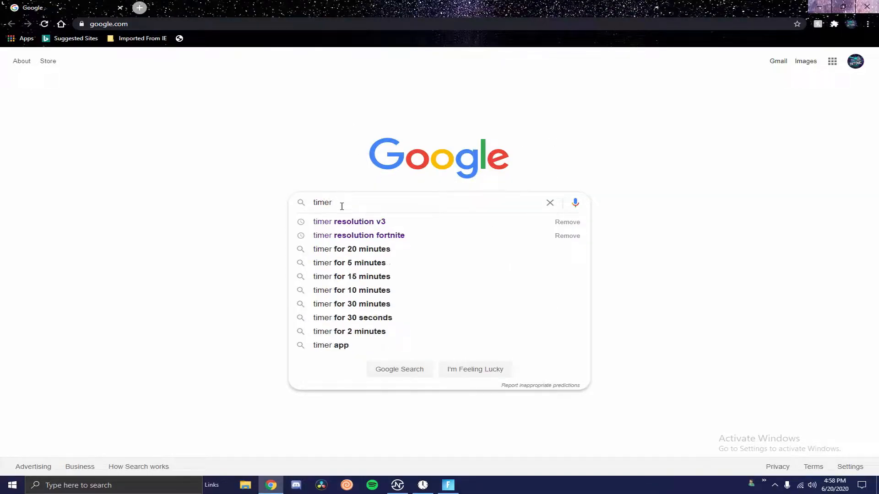
mouse_move(366, 221)
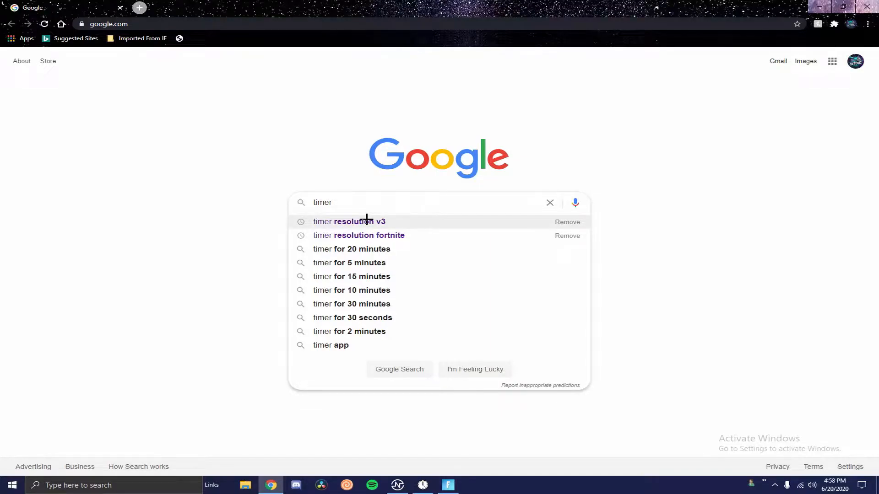
click(350, 221)
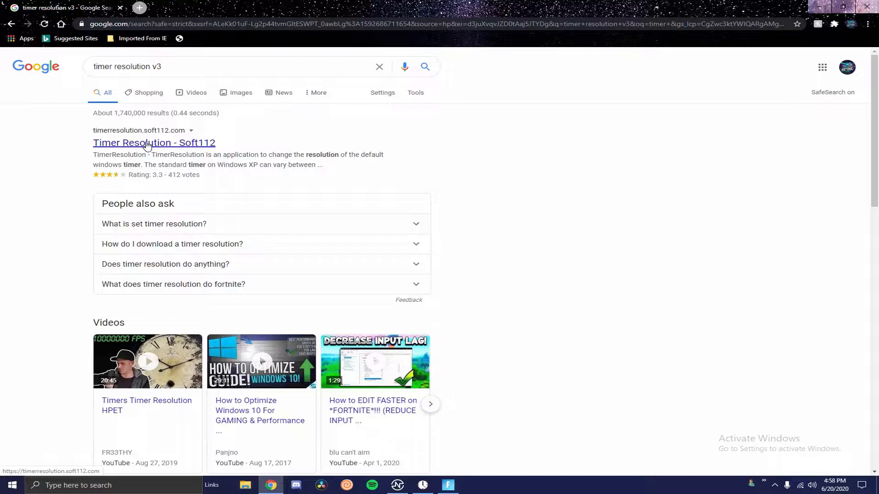
click(154, 143)
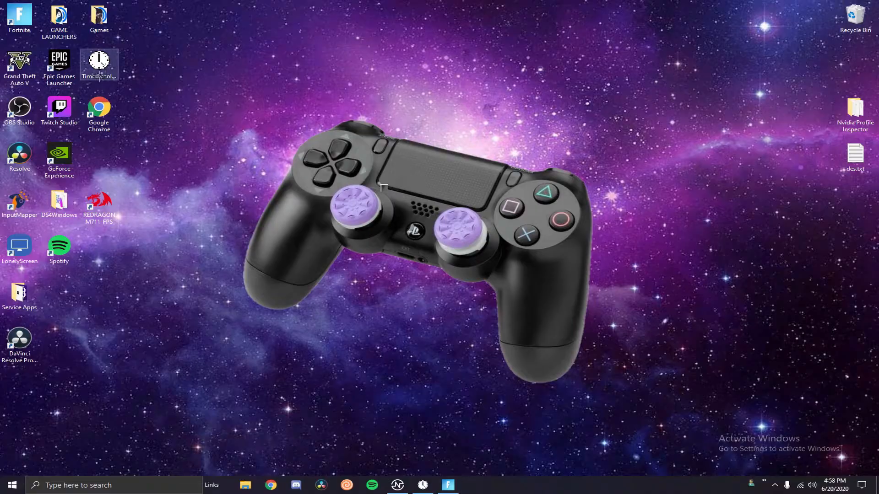
- Launch TimerResolution, set the 0.500 ms maximum resolution, then close its window
double_click(99, 61)
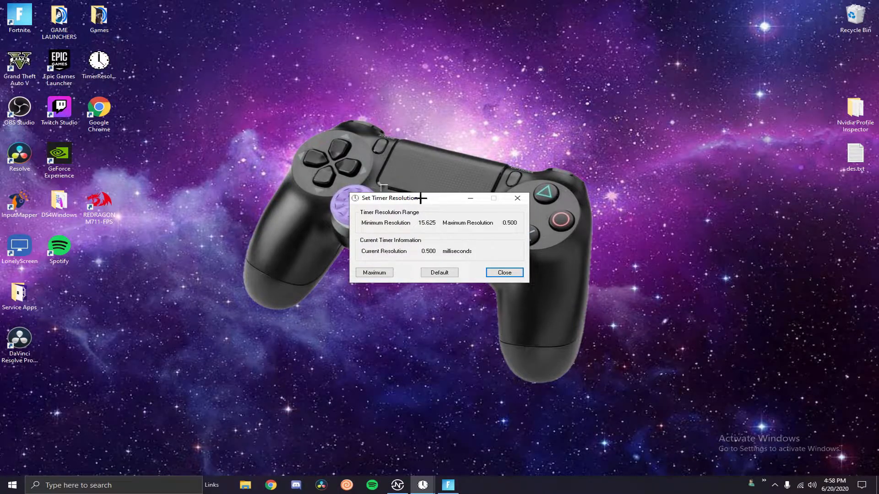
drag(387, 198, 331, 172)
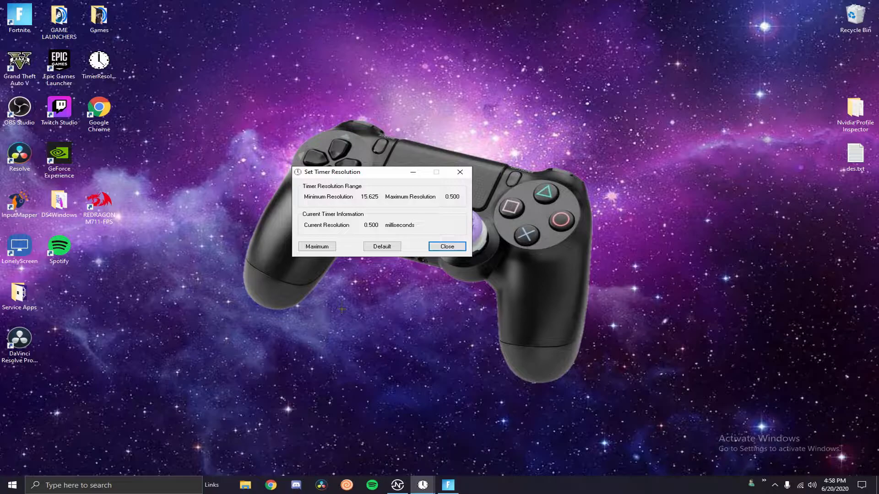
click(382, 246)
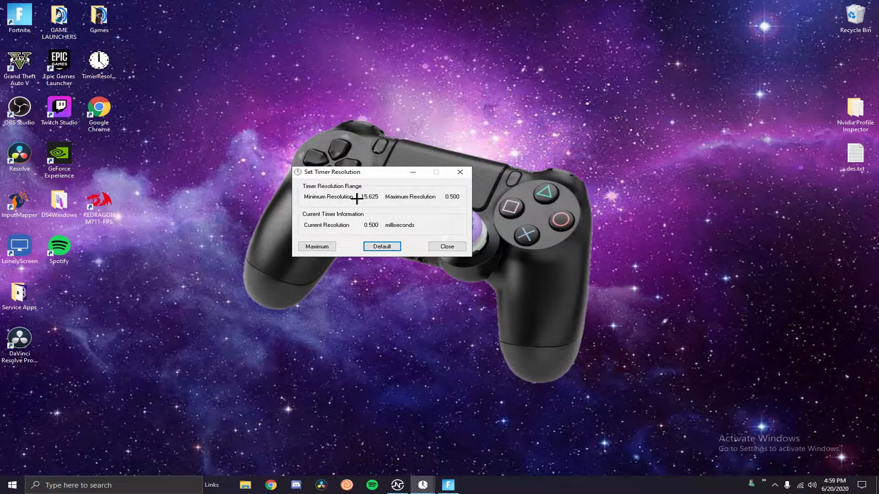
mouse_move(380, 232)
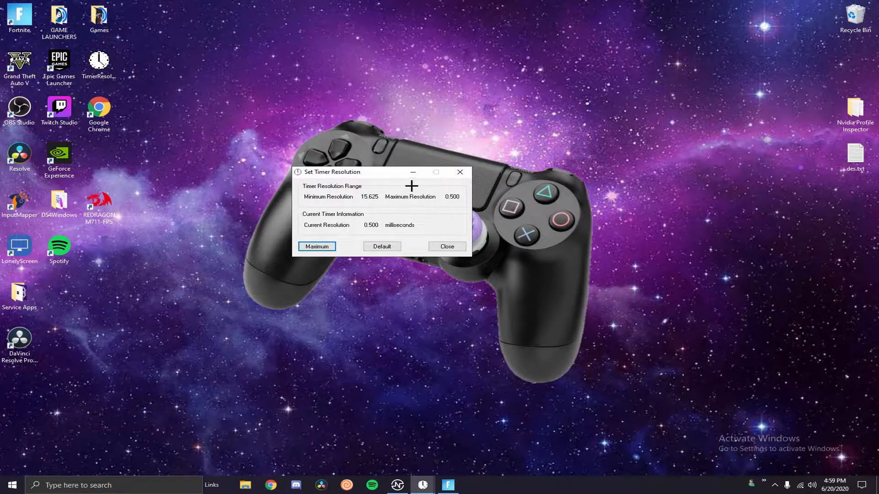
click(447, 247)
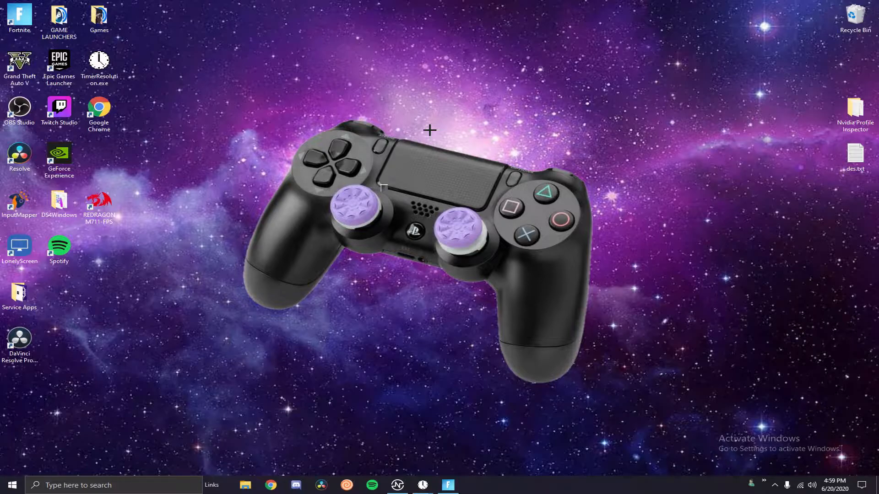
- In NVIDIA Control Panel's Manage 3D Settings, set global Low Latency Mode to Ultra
right_click(462, 296)
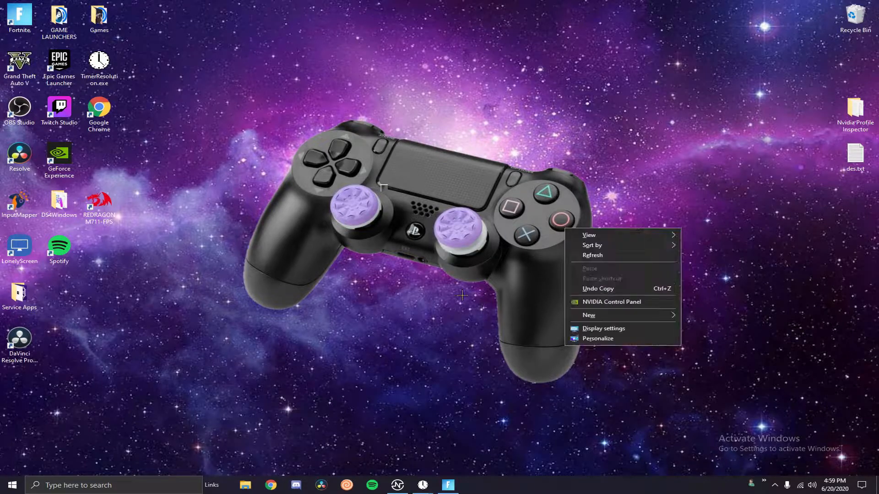
click(462, 295)
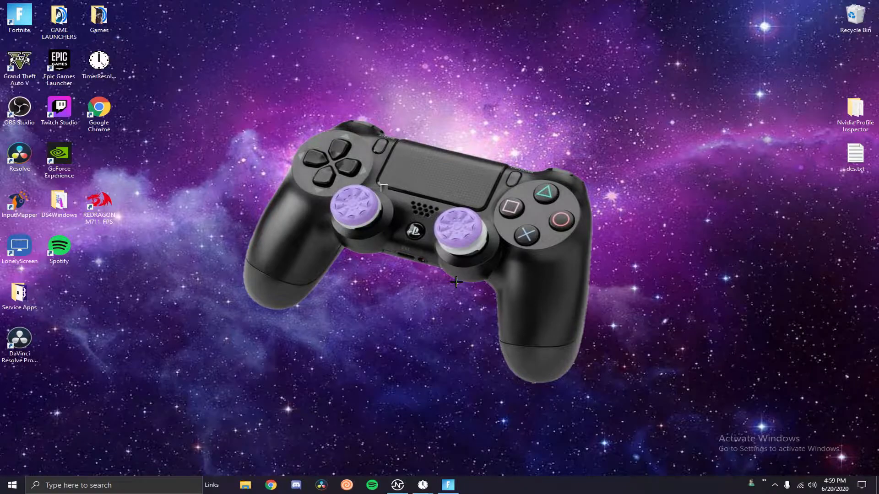
mouse_move(406, 230)
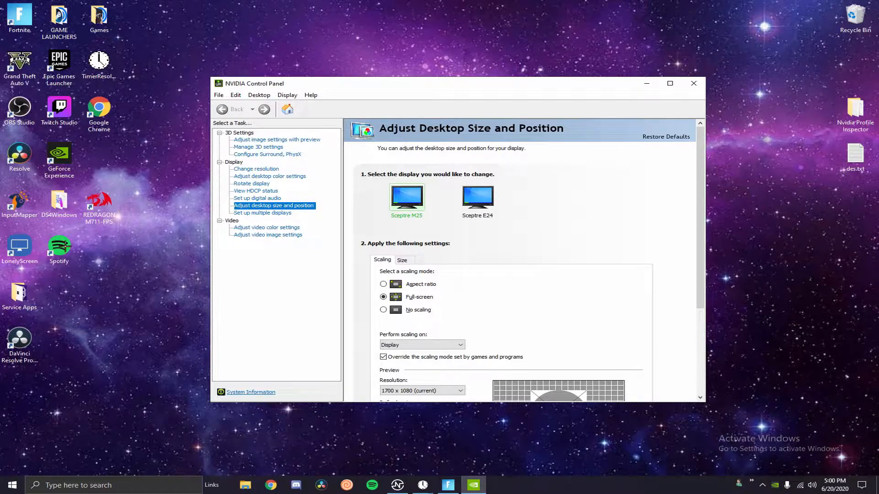
click(258, 147)
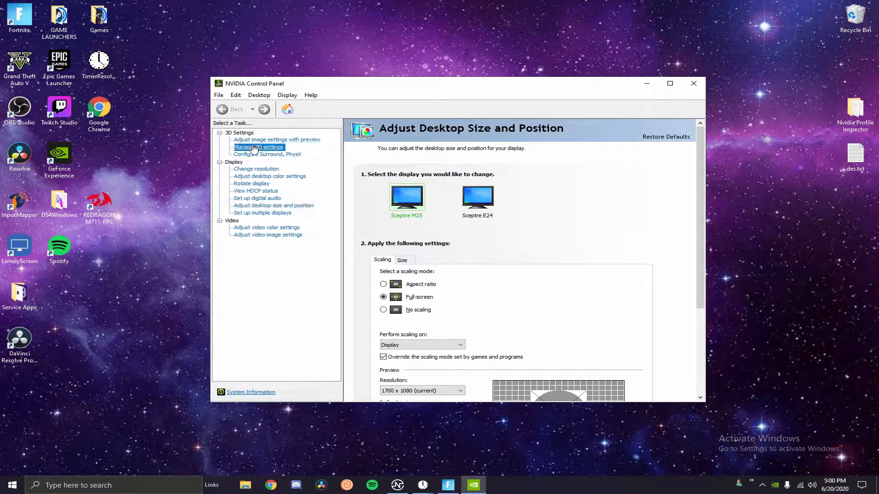
click(258, 147)
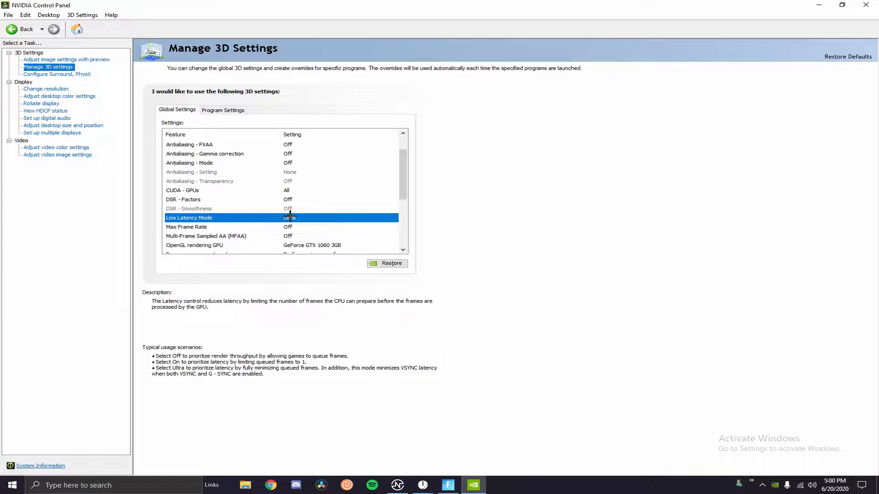
click(394, 218)
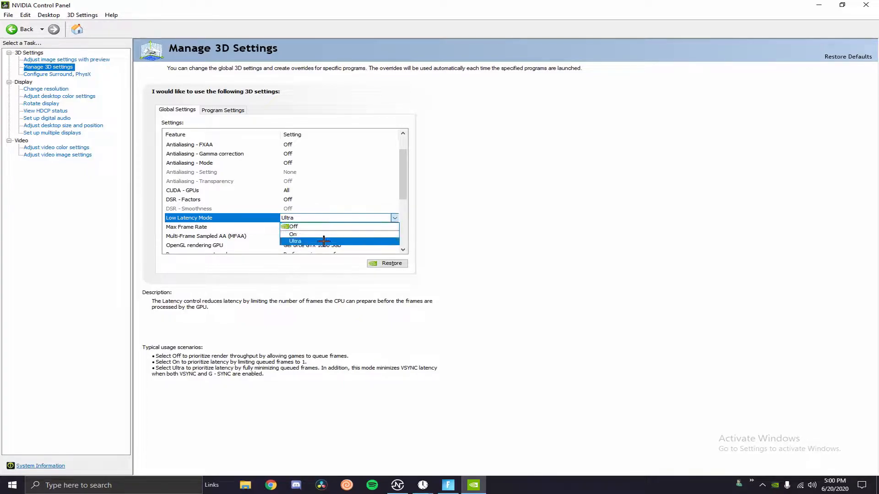
mouse_move(313, 227)
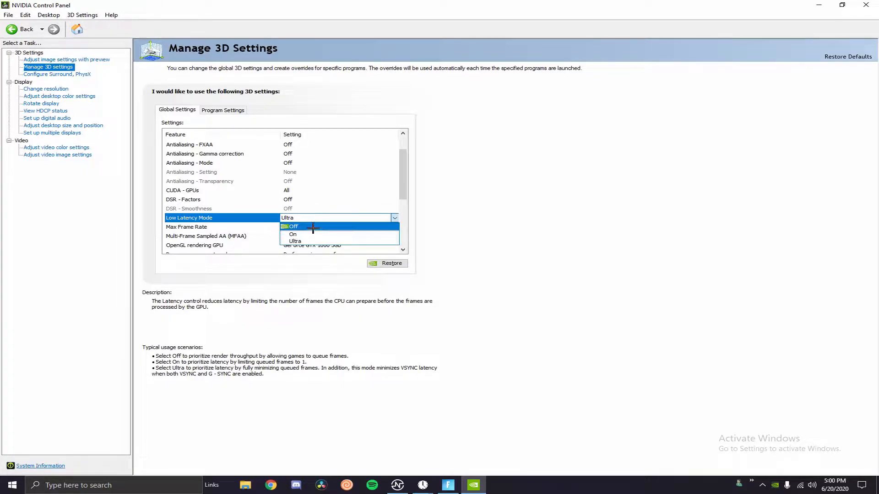
mouse_move(224, 230)
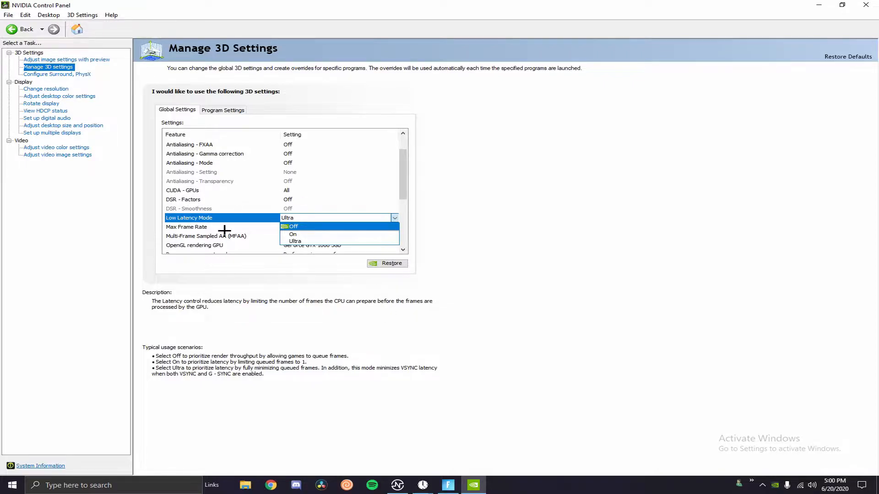
mouse_move(183, 218)
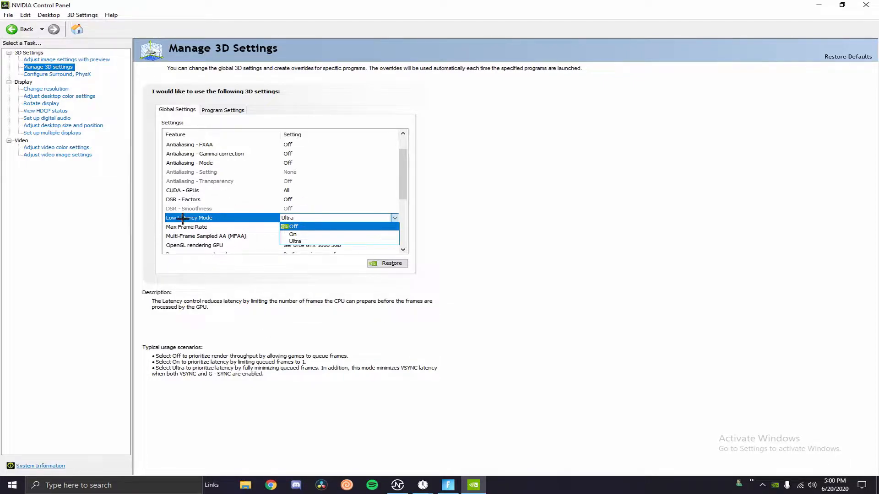
mouse_move(293, 234)
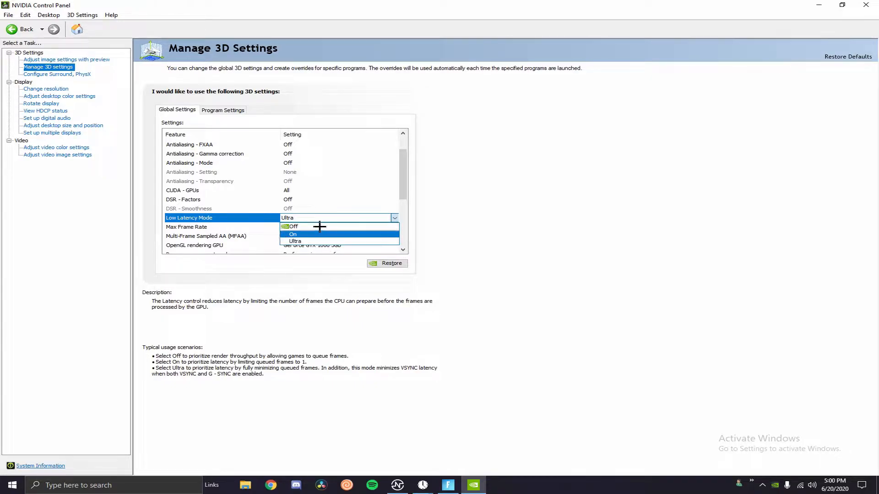
click(295, 242)
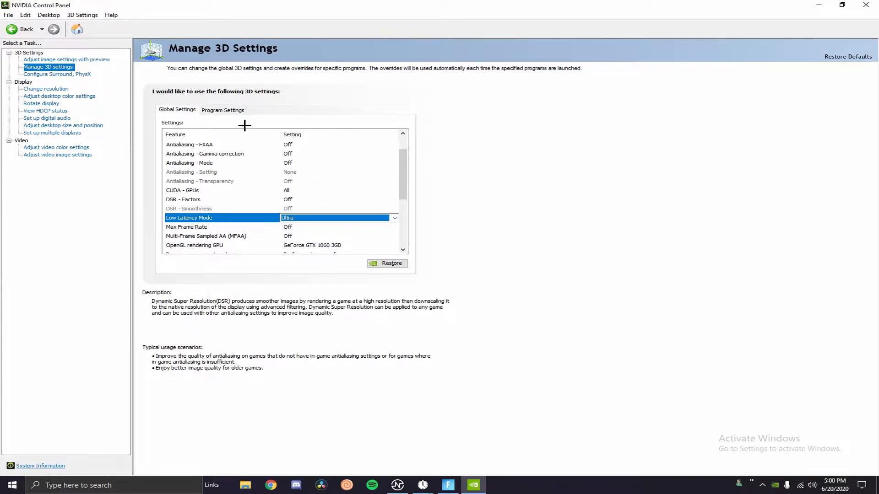
mouse_move(594, 370)
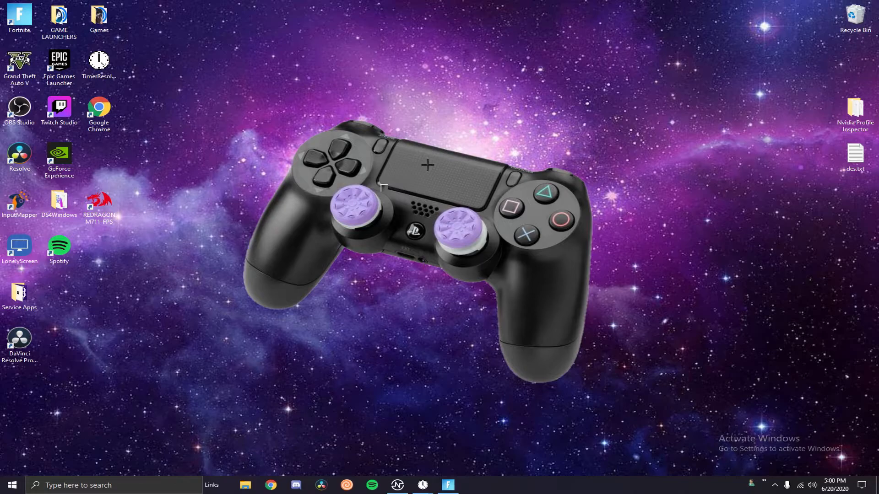
mouse_move(213, 115)
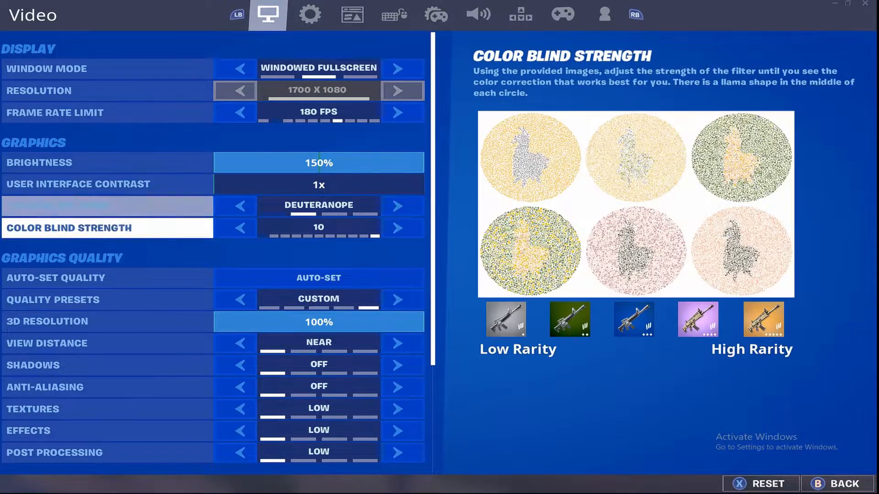
- Scroll through Fortnite's Video settings, checking the Effects option
scroll(down, 3)
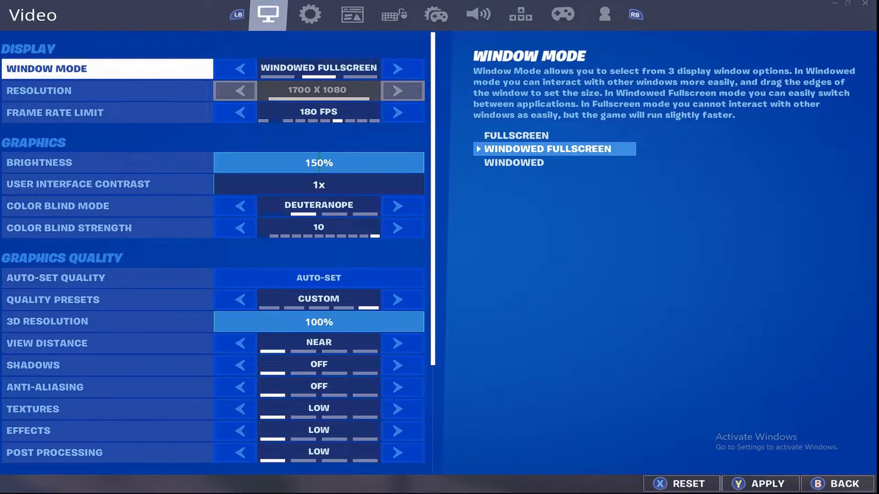
click(28, 430)
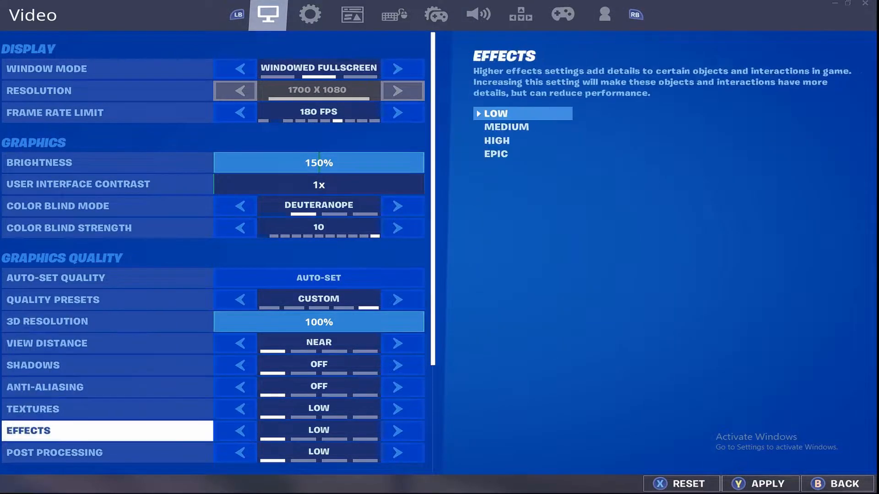
scroll(down, 3)
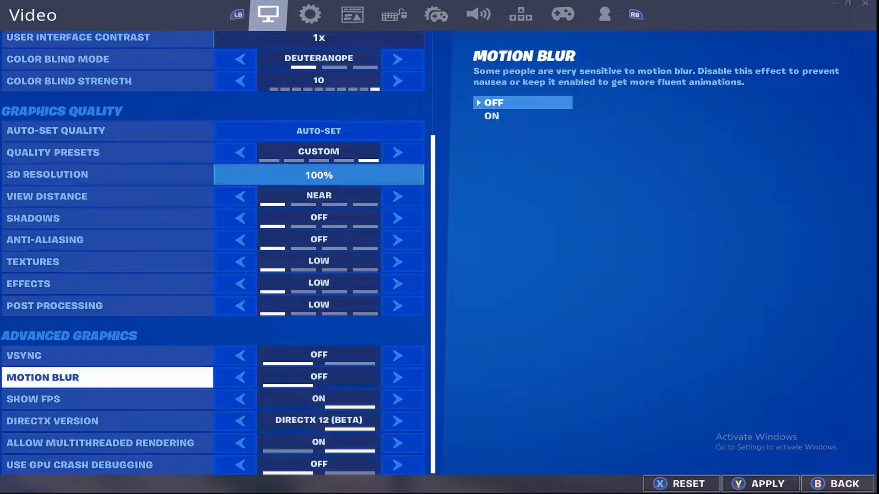
- Review the Game settings such as Confirm Edit on Release, reaching the Game UI page
click(309, 15)
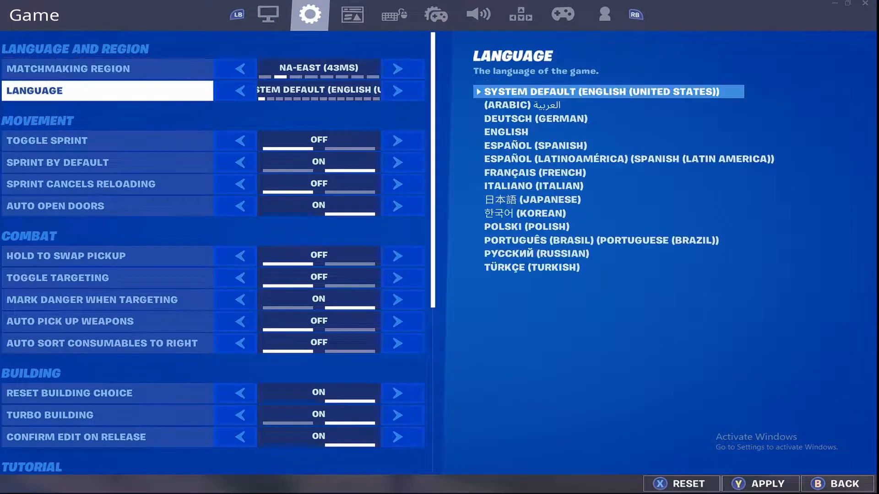
click(77, 437)
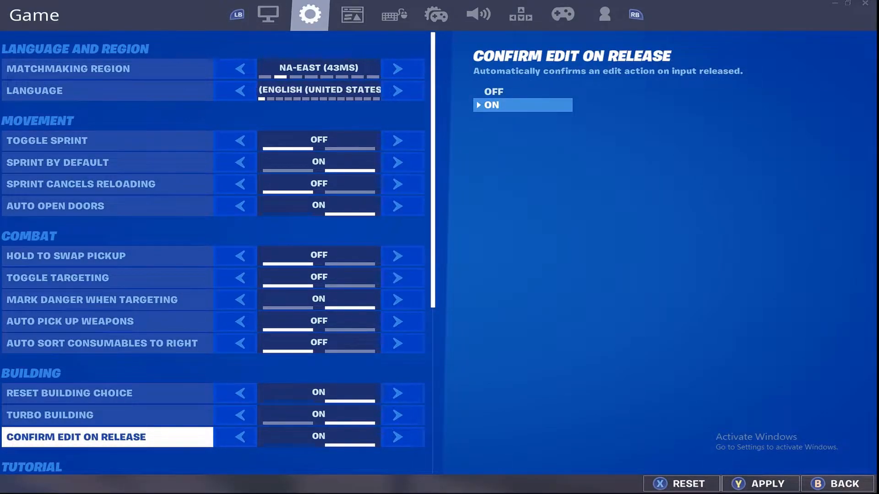
click(240, 89)
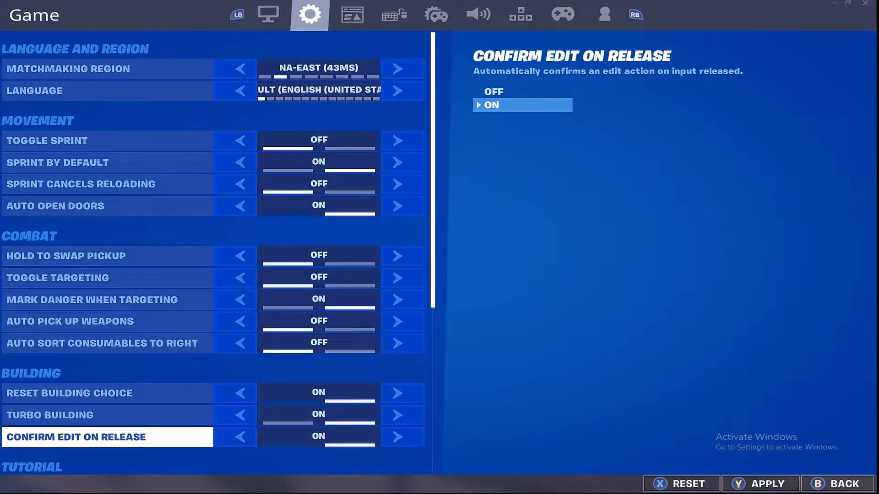
click(352, 14)
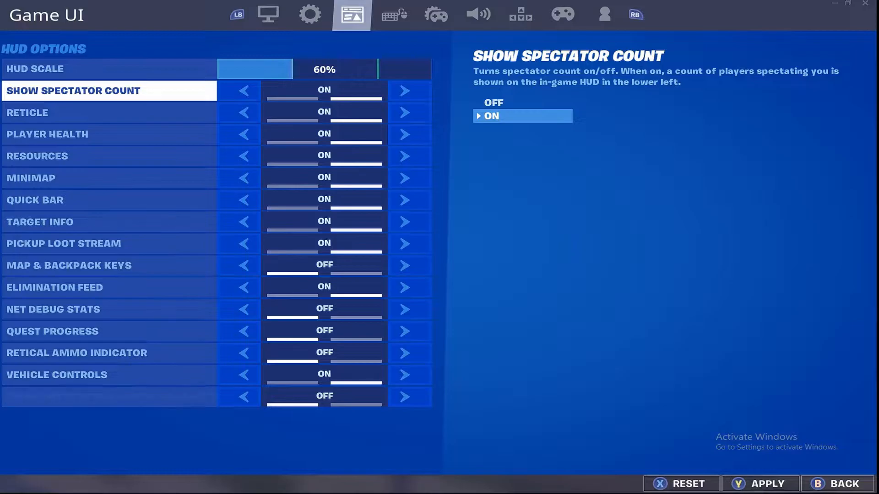
- Move from HUD options to Controller Options, showing advanced sensitivity with 44% look speeds
click(54, 310)
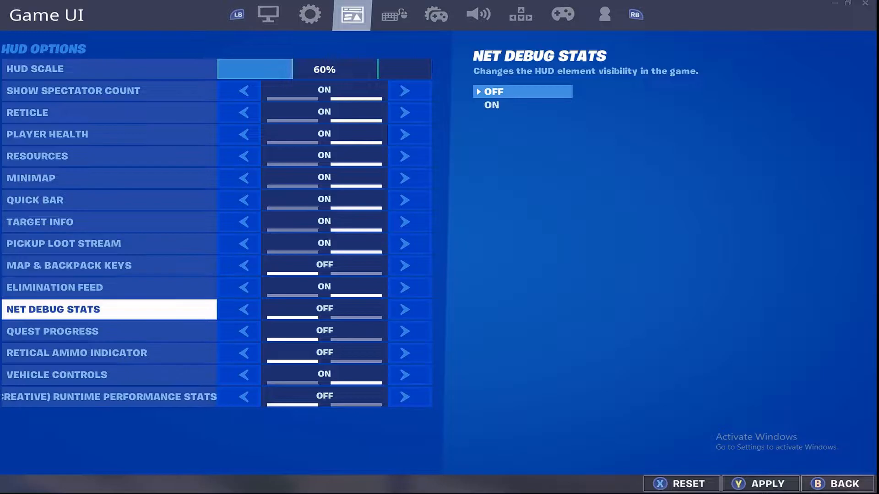
click(407, 14)
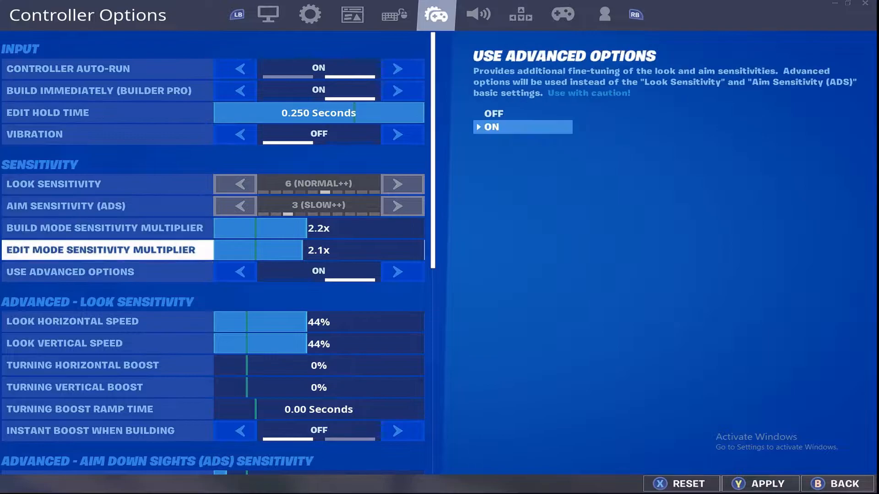
- Scroll through controller deadzone and foot controller settings, then check Audio and Keyboard Controls
scroll(down, 3)
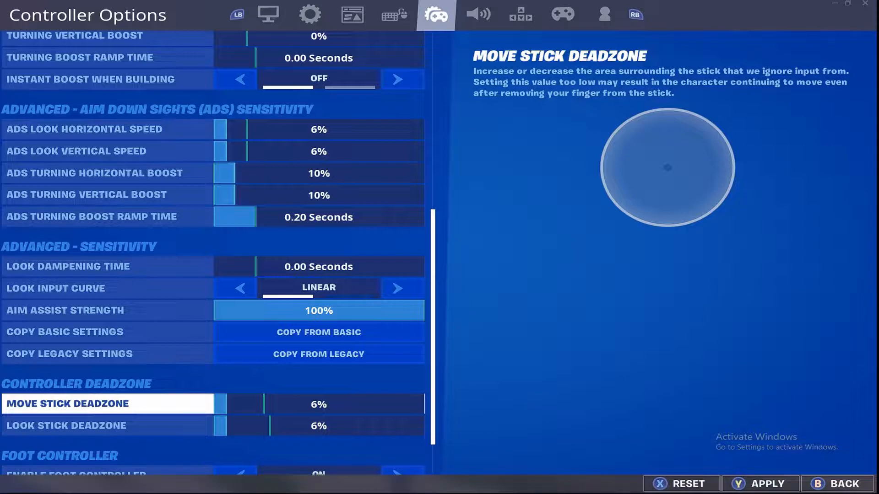
scroll(down, 3)
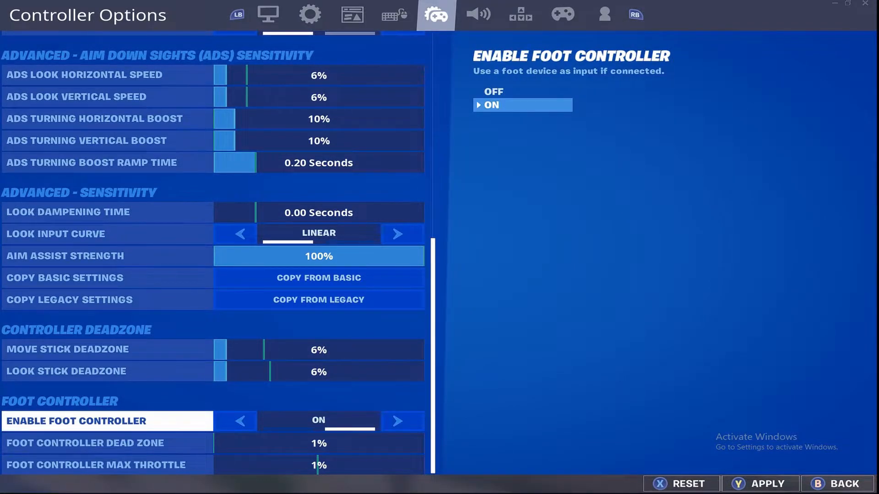
click(476, 14)
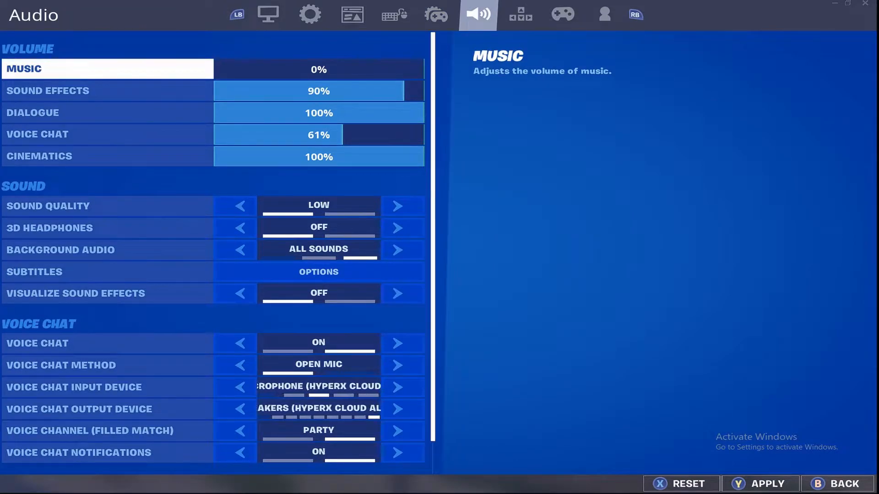
click(521, 14)
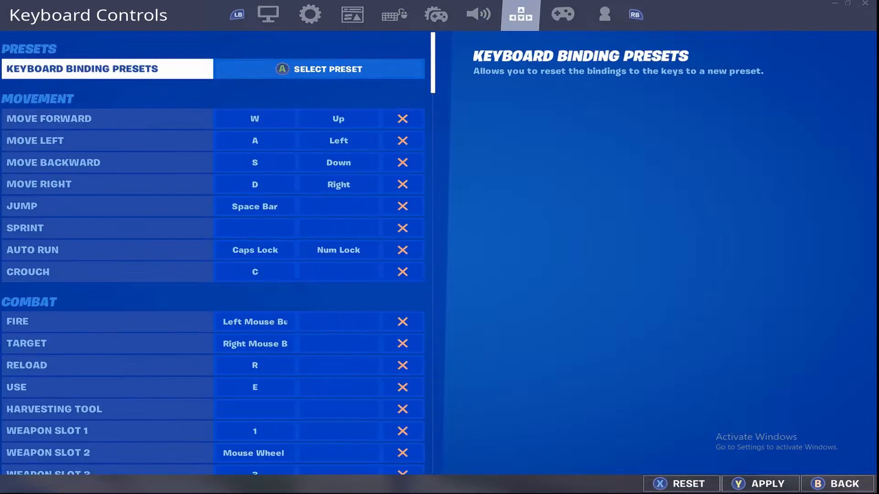
- Browse controller layouts showing Custom on Xbox One, then reach Account and Privacy settings
click(565, 14)
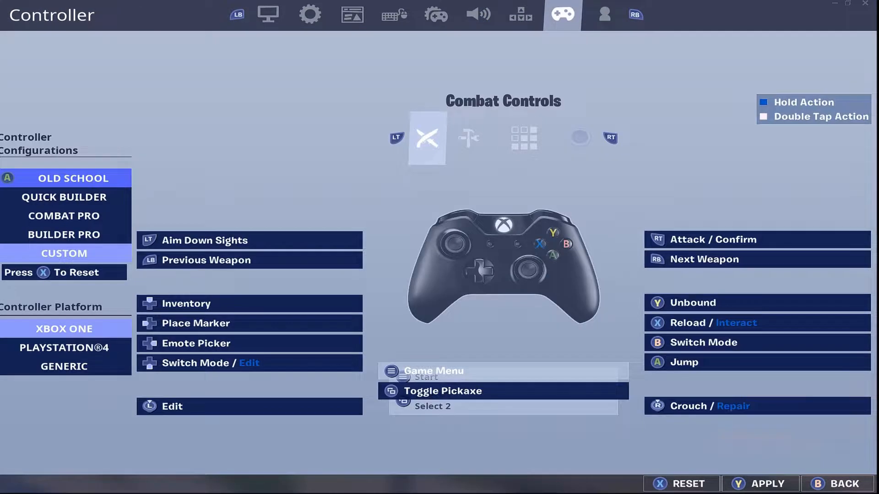
click(65, 234)
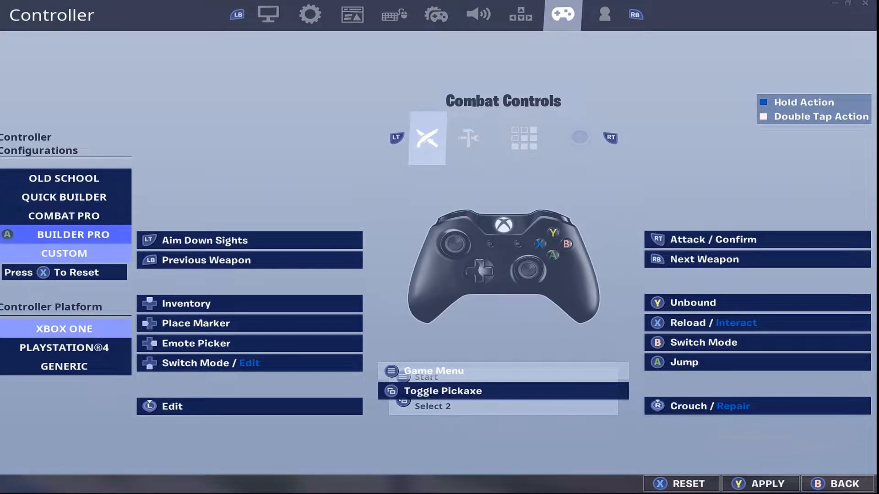
click(64, 254)
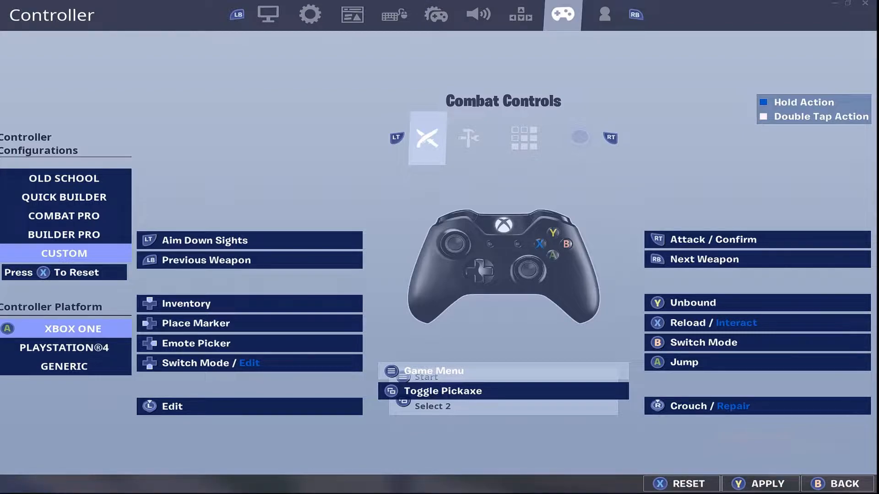
click(604, 14)
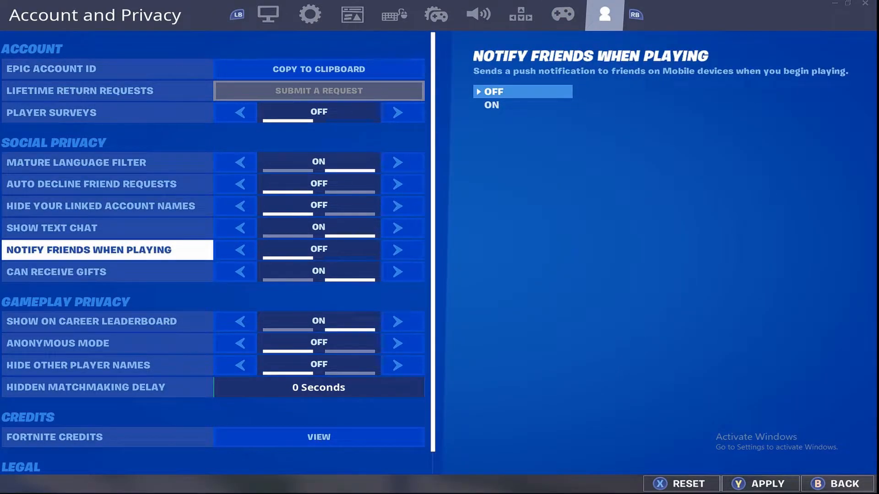
click(58, 343)
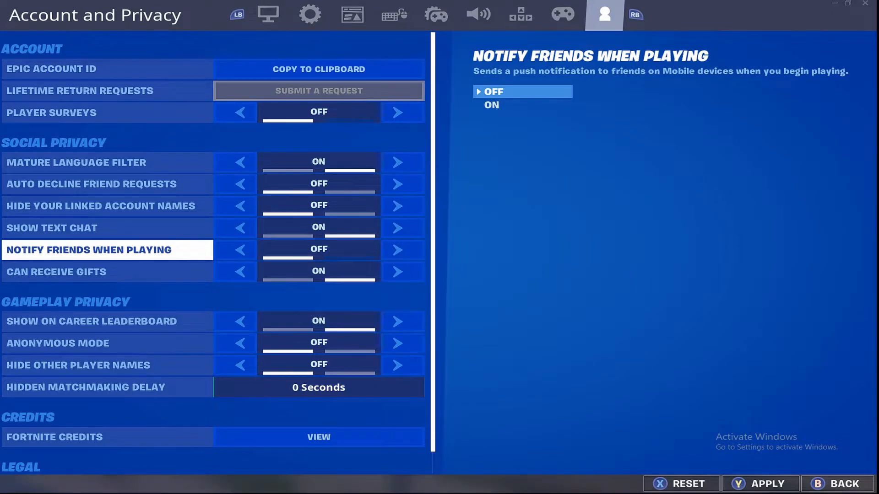
click(308, 15)
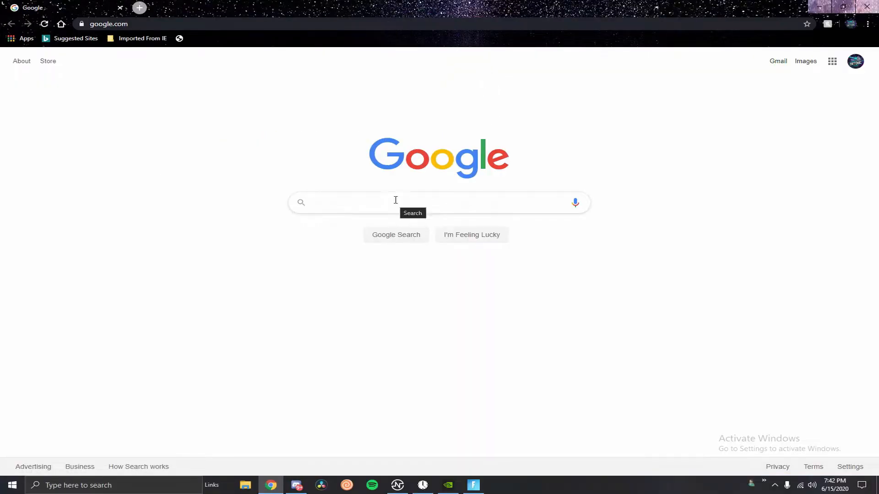
- Search Google for 'ds4 windows', view the DS4Windows results, then return to the desktop
text(ds4 wind)
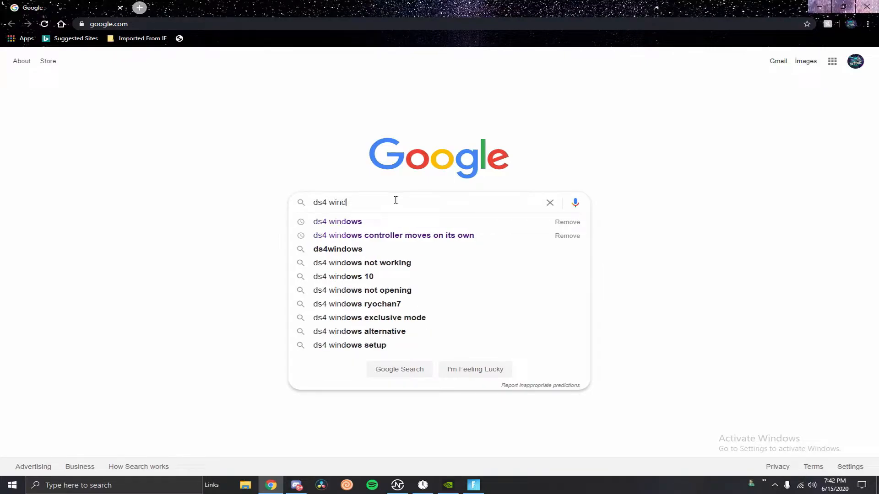
text(owa)
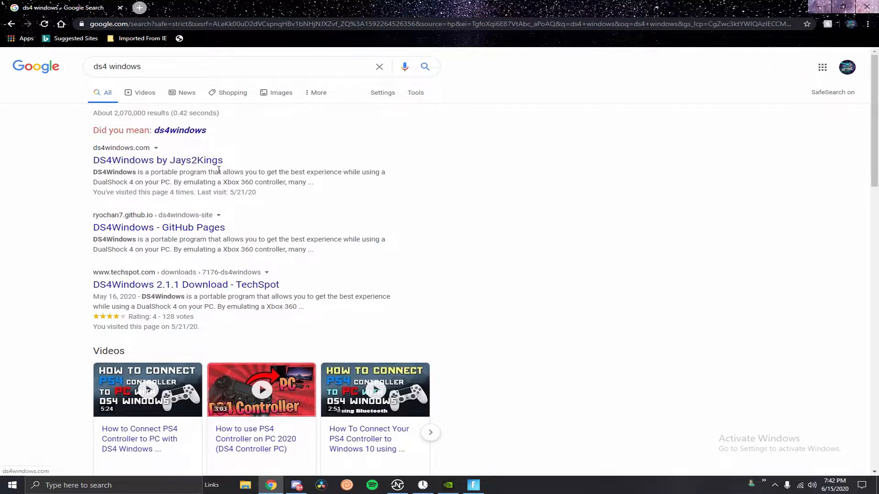
click(132, 161)
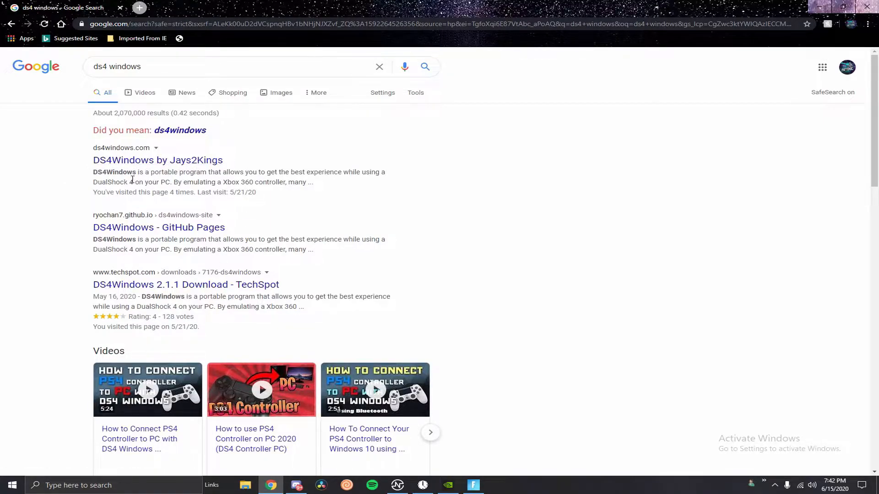
mouse_move(142, 169)
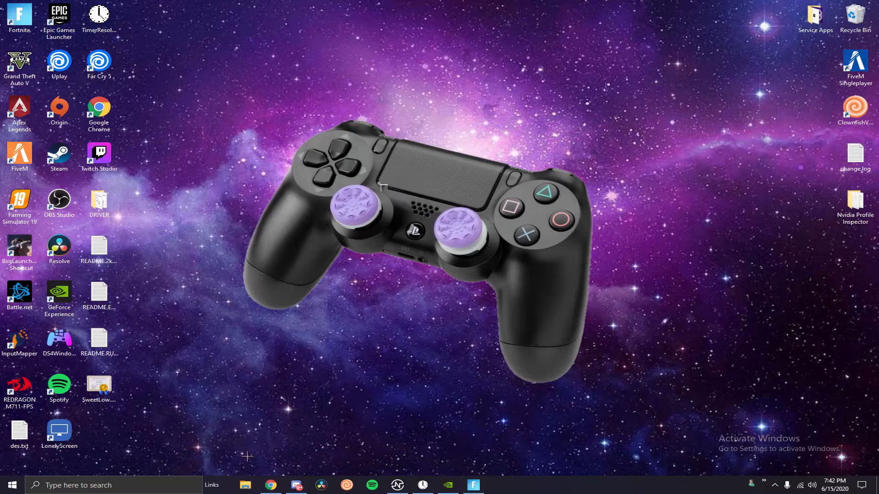
click(59, 340)
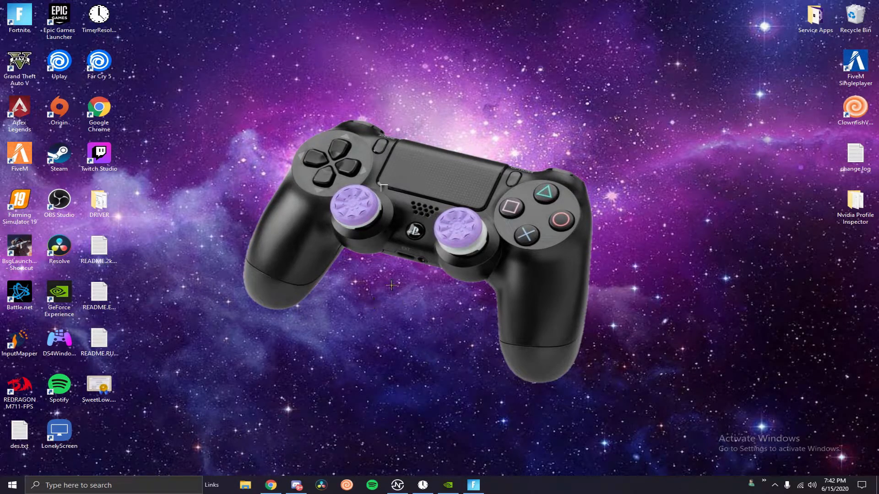
- Browse File Explorer to the DS4Windows folder in D:\Programs
click(245, 484)
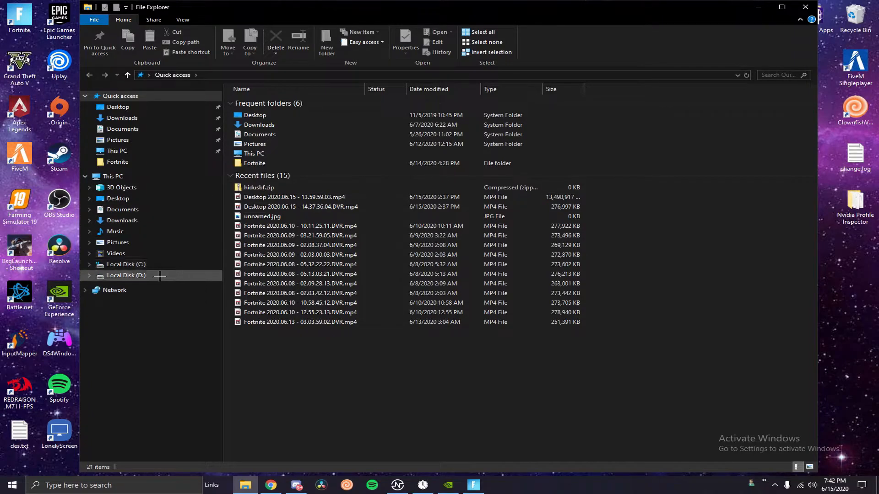
double_click(126, 275)
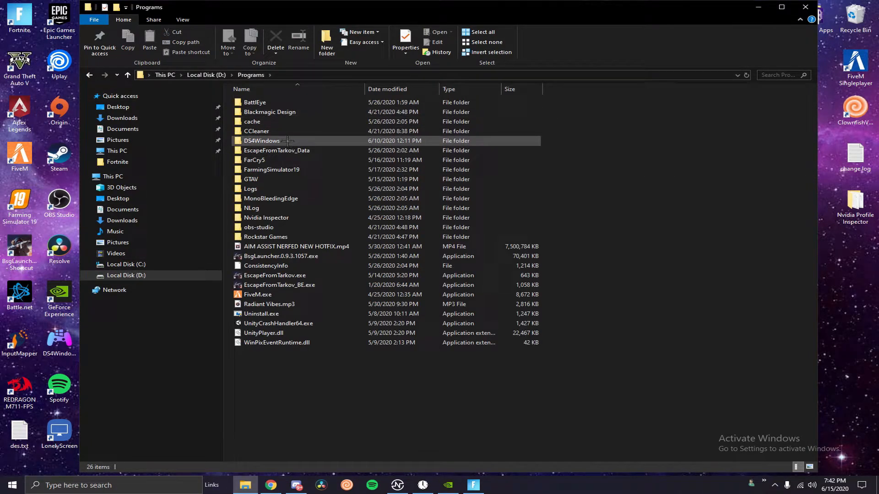
double_click(261, 141)
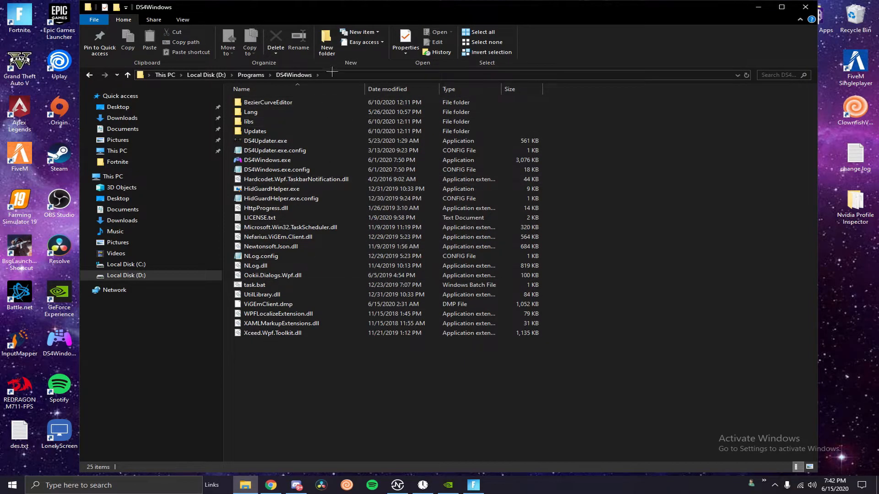
mouse_move(271, 188)
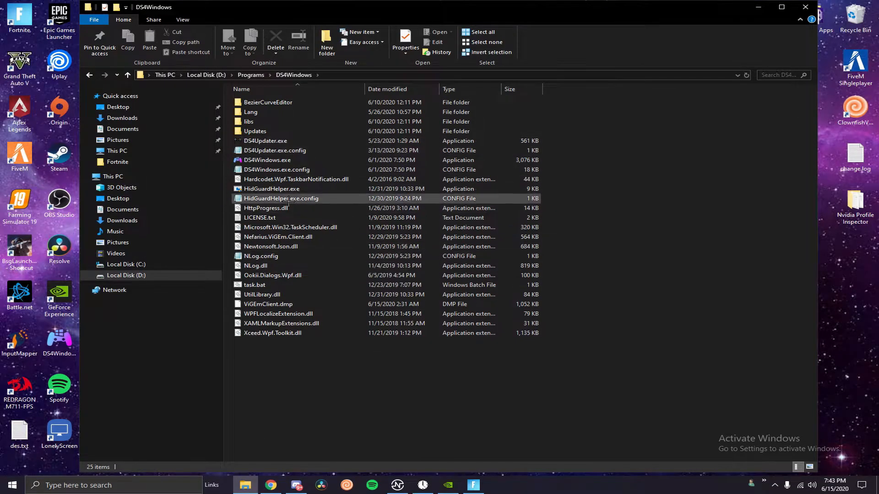
mouse_move(271, 188)
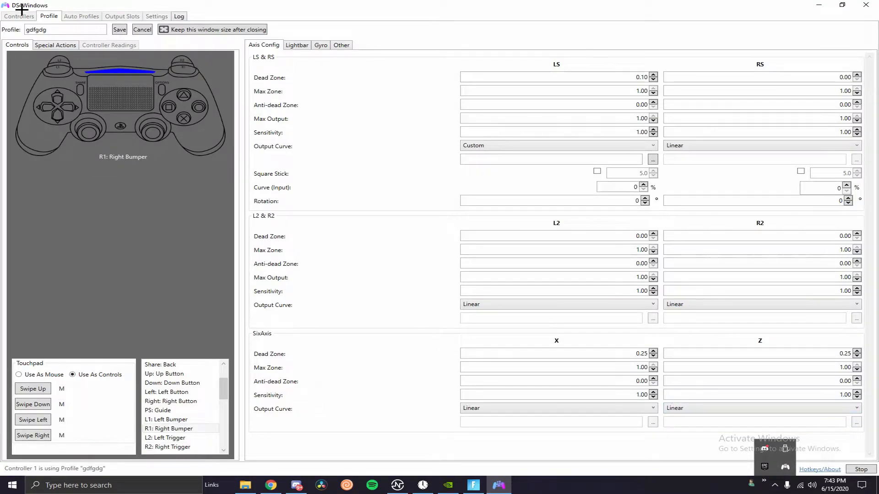
- Return to DS4Windows' Controllers list, showing the Bluetooth DS4 on profile gdfgdg
click(18, 16)
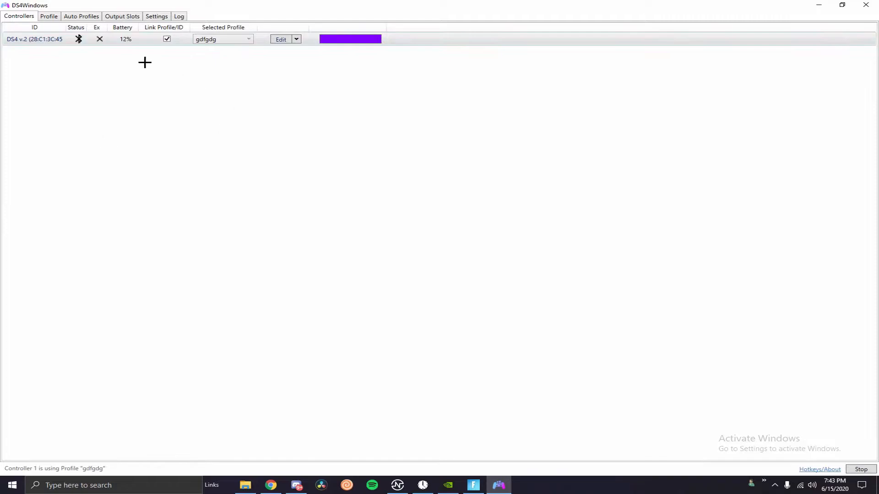
mouse_move(165, 106)
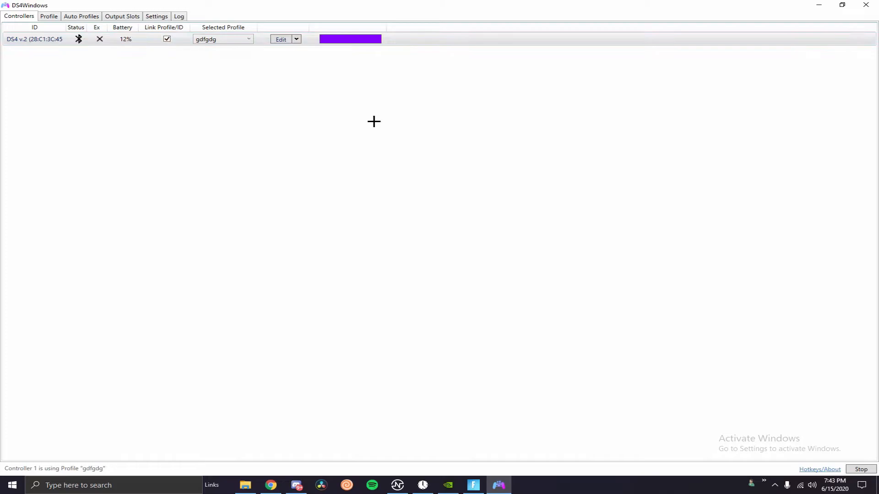
mouse_move(631, 492)
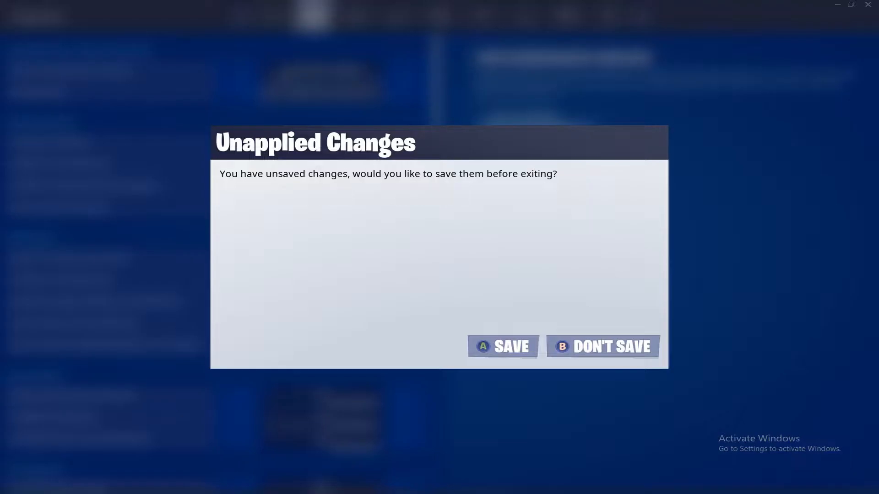
click(604, 346)
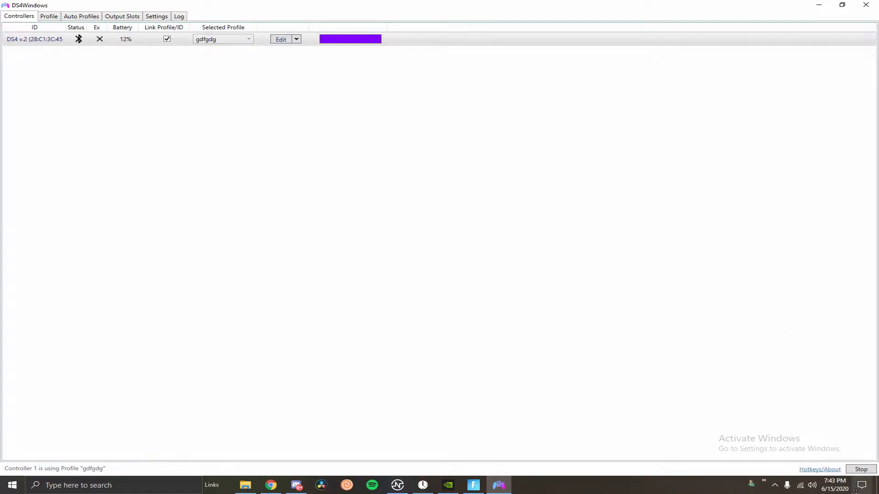
mouse_move(860, 485)
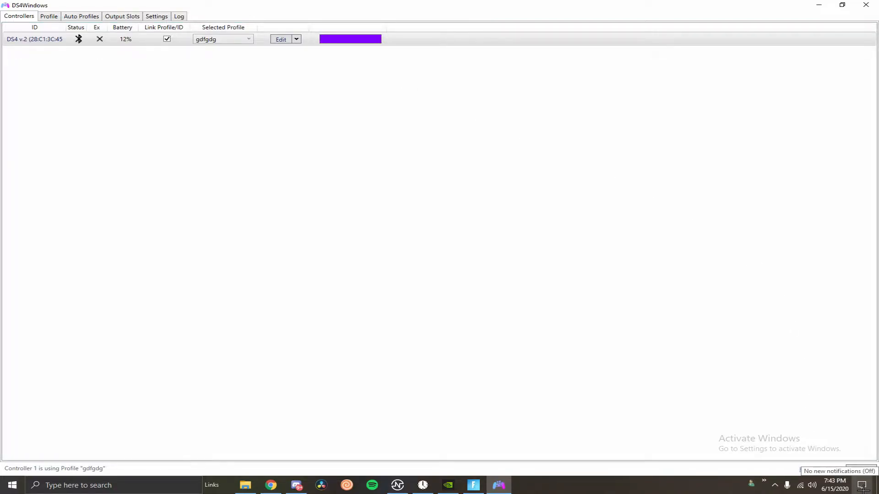
click(861, 485)
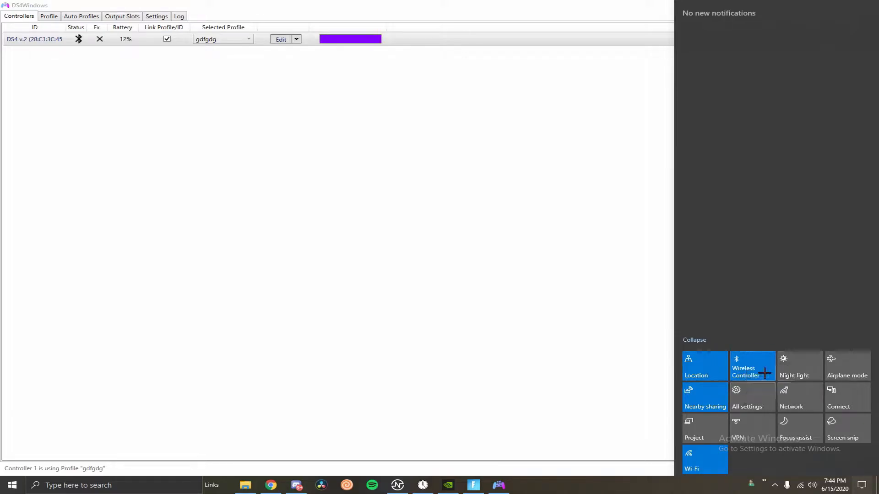
click(753, 367)
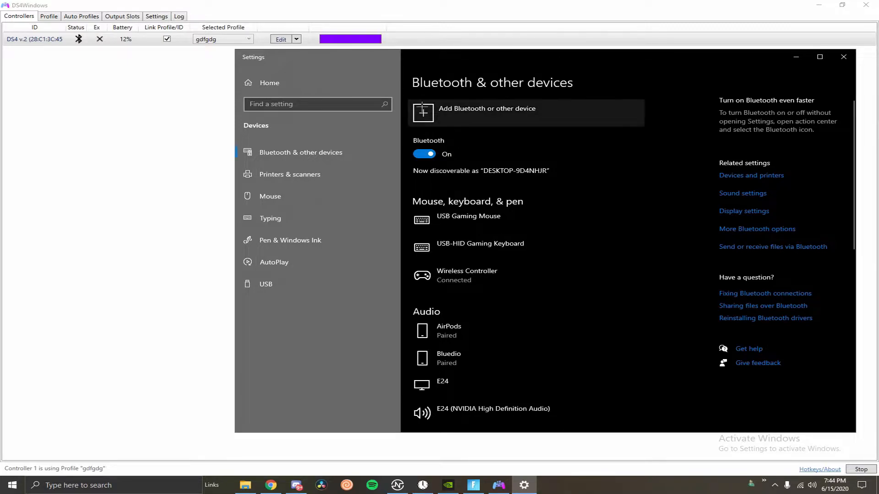
click(487, 113)
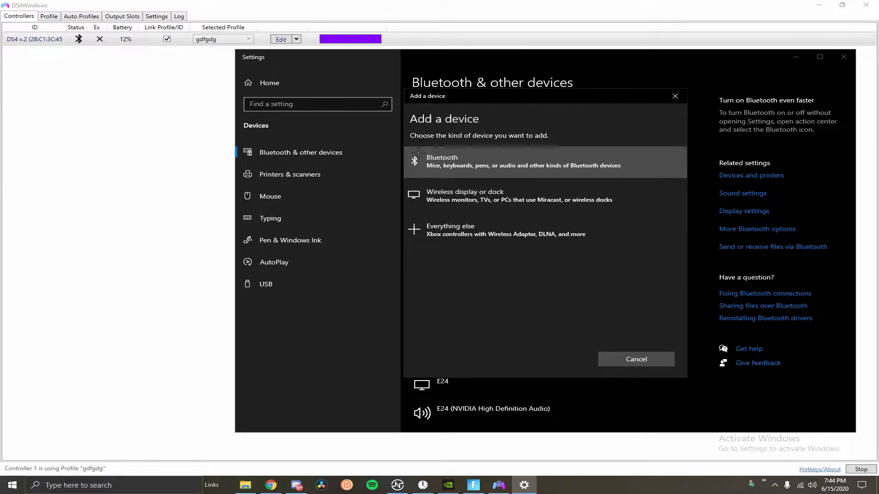
click(635, 359)
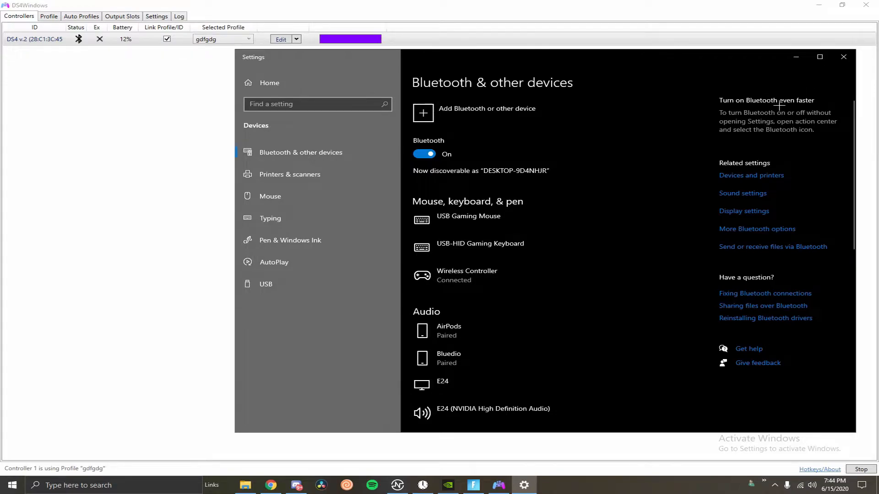
click(844, 57)
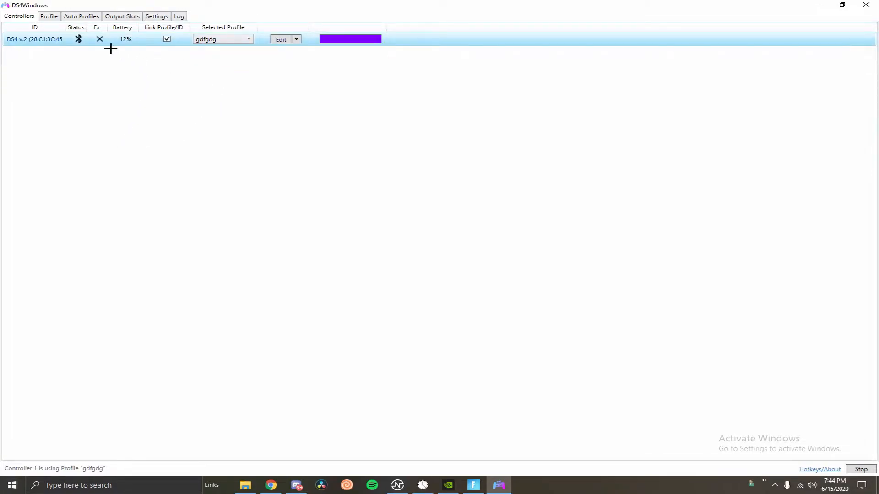
- Create and save a new DS4Windows profile named 'fortnite'
click(48, 16)
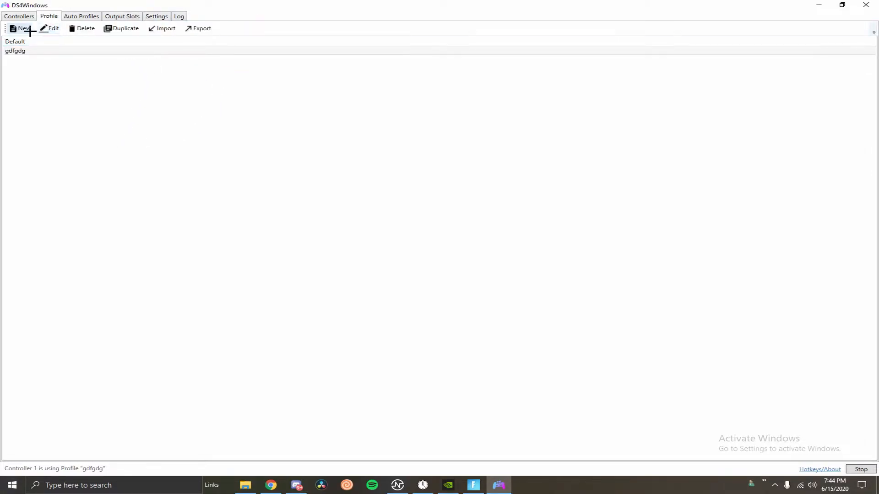
click(22, 28)
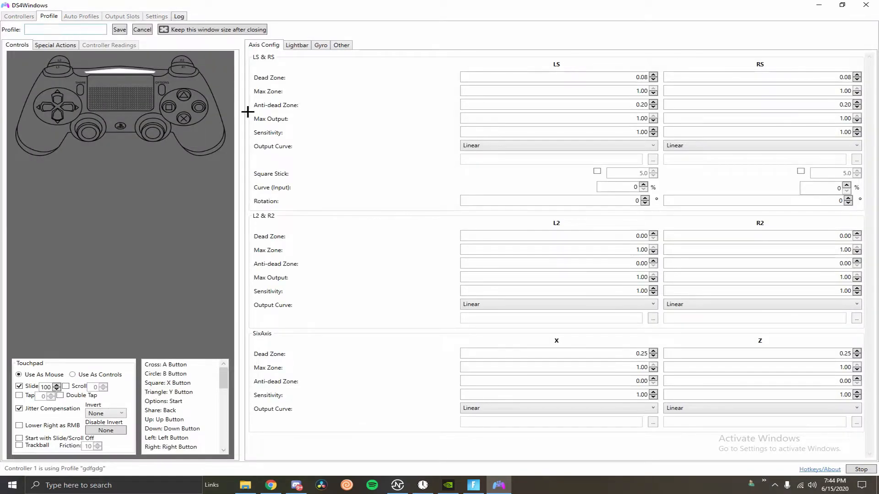
click(60, 30)
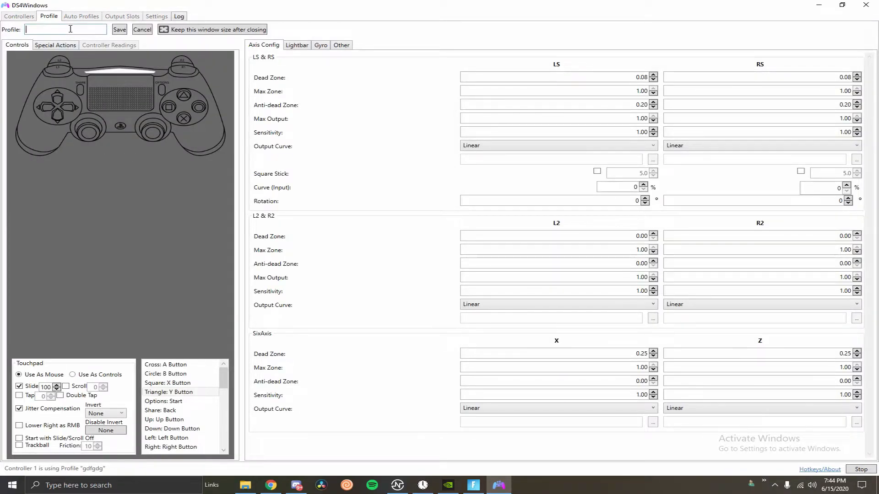
text(fortnite)
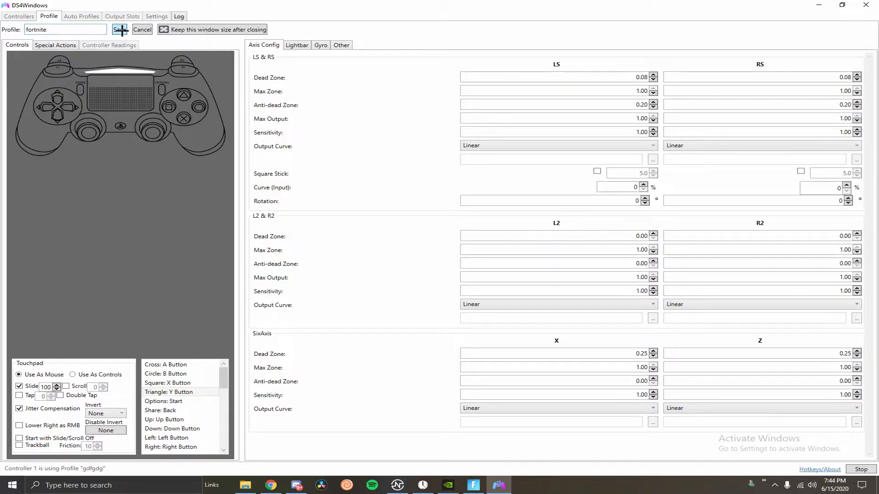
click(121, 28)
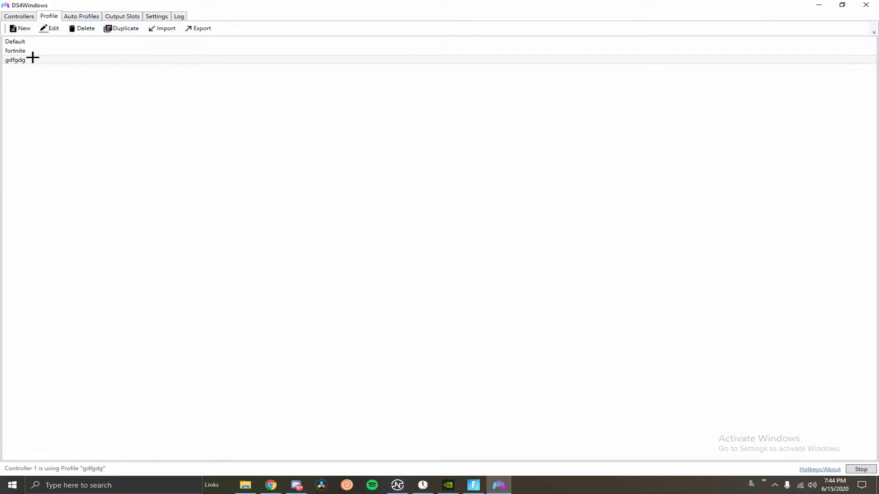
- Open the fortnite profile, view its Other tab, then return to Controllers
double_click(15, 50)
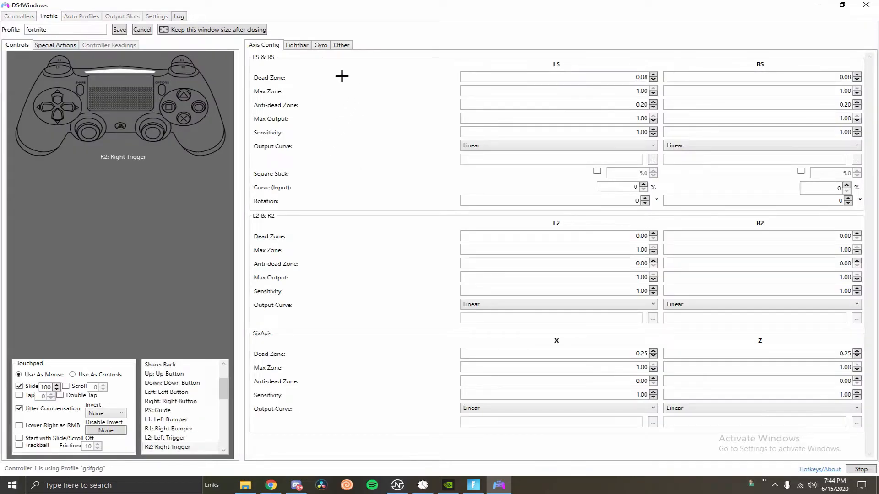
mouse_move(80, 44)
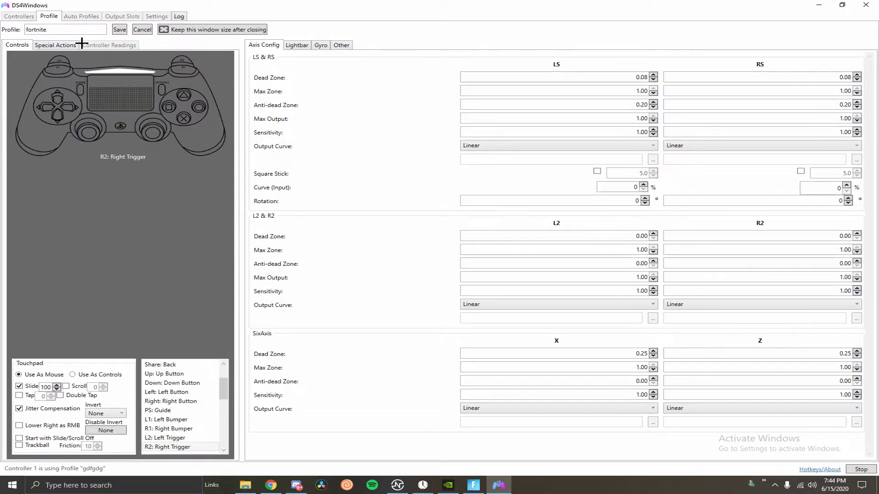
click(341, 45)
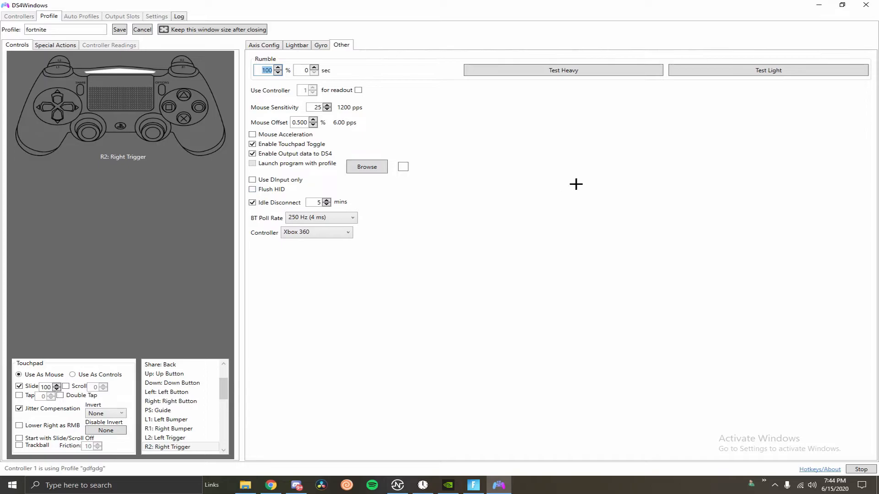
click(169, 428)
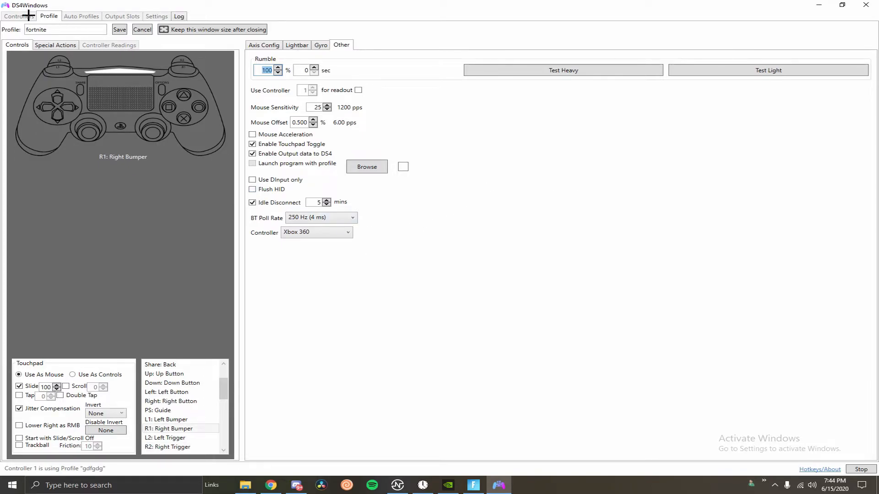
click(14, 17)
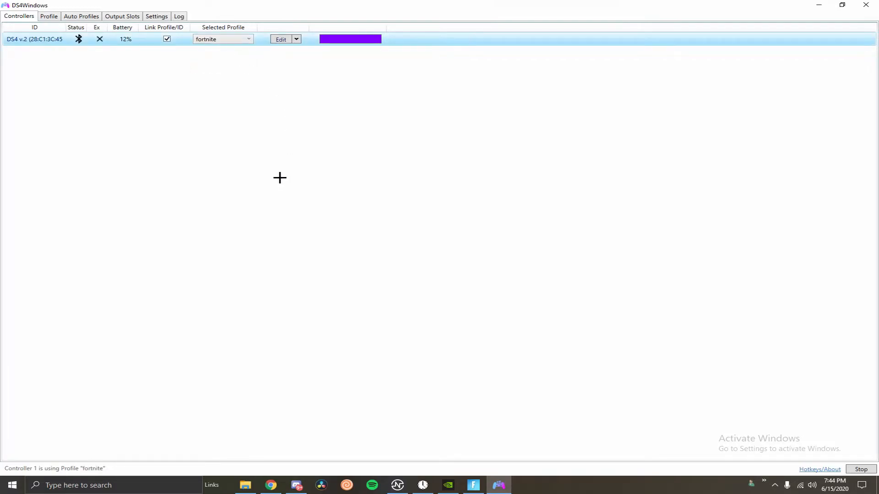
mouse_move(270, 53)
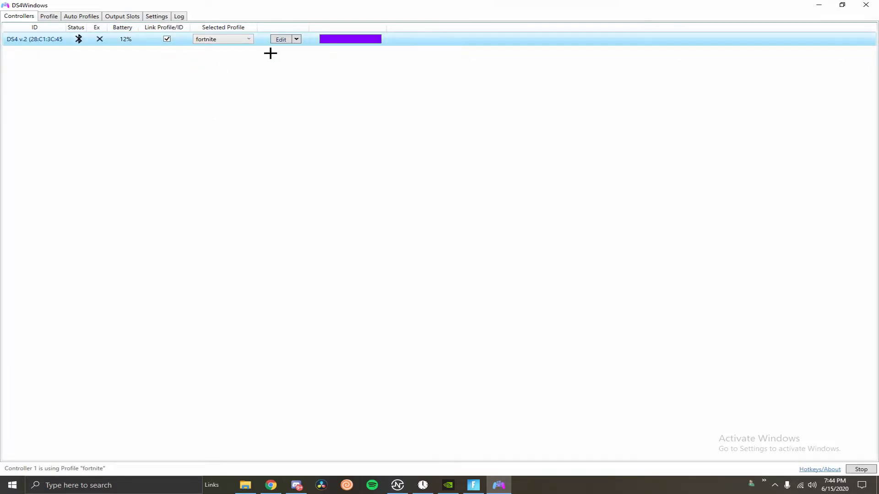
- Switch the controller's Selected Profile to gdfgdg, then back to fortnite
click(280, 39)
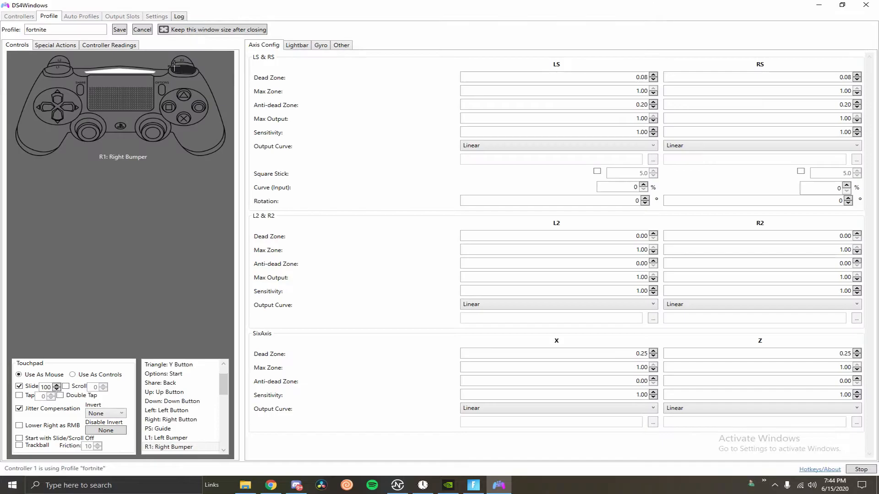
click(108, 45)
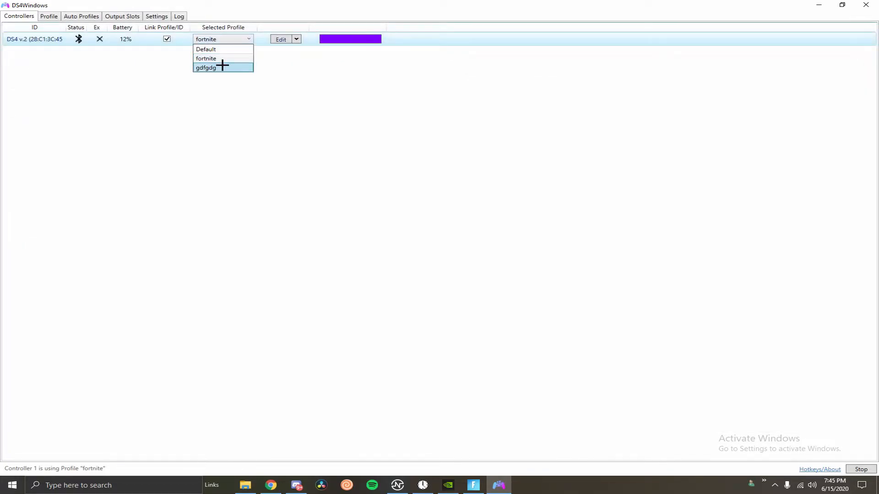
click(217, 67)
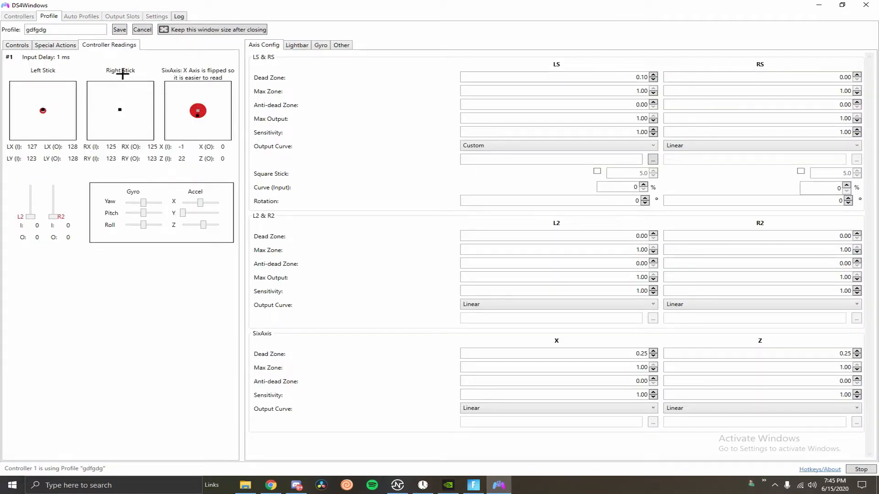
click(18, 16)
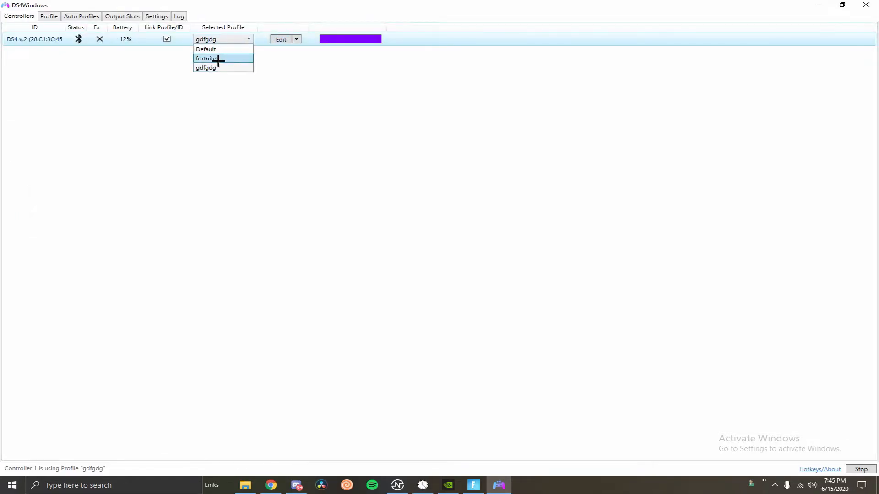
click(207, 58)
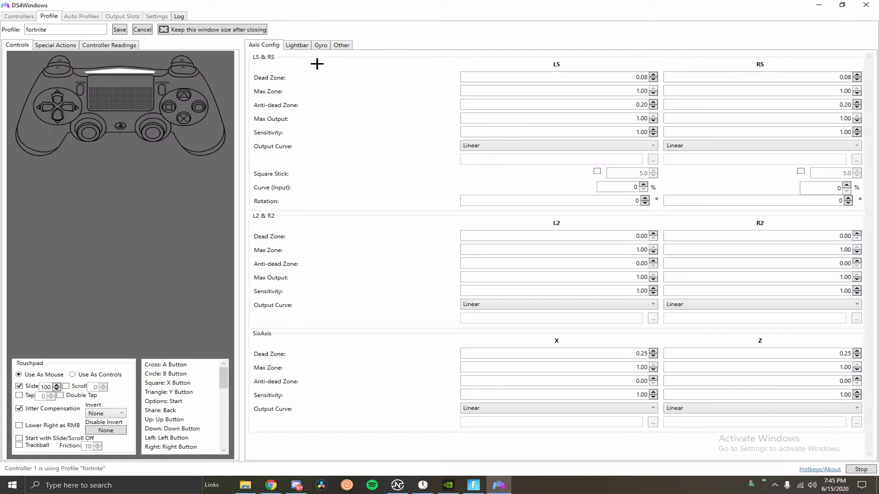
- Set BT Poll Rate to 1000 Hz with Xbox 360 output and save the profile
click(341, 44)
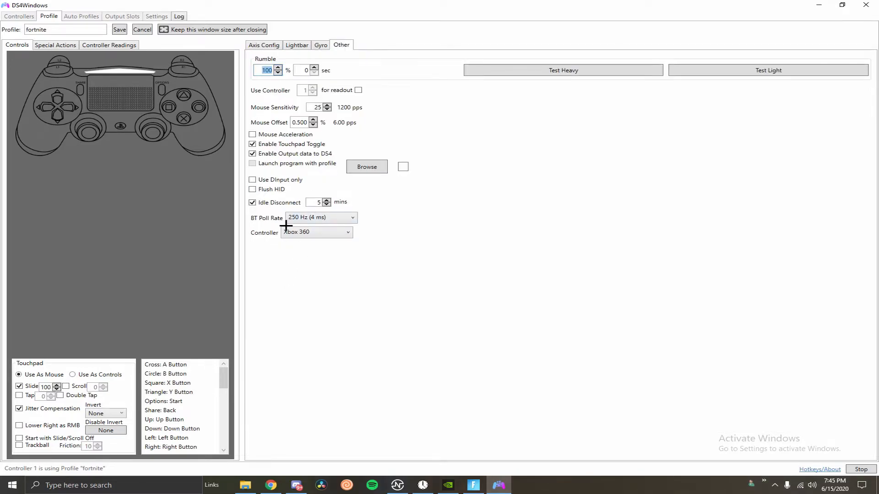
mouse_move(270, 217)
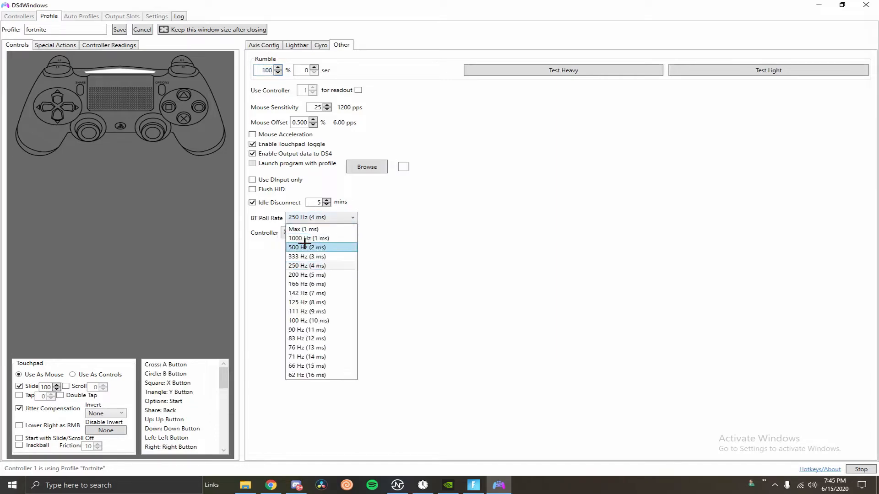
click(303, 238)
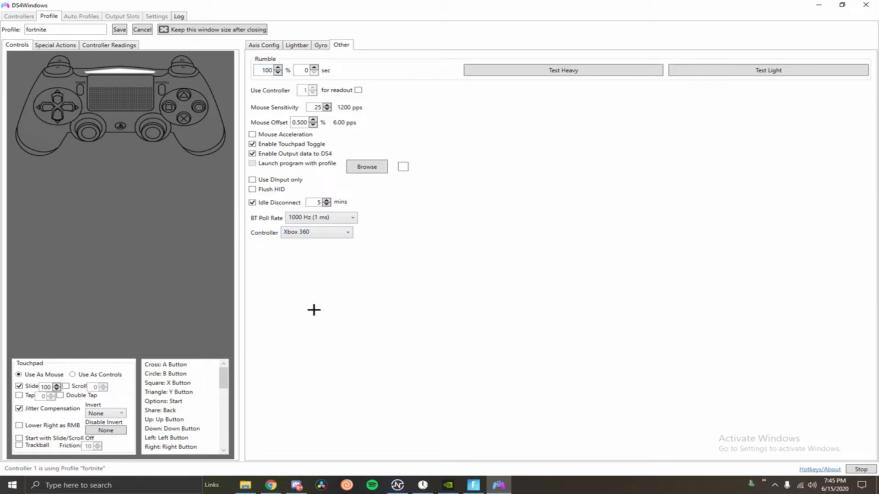
click(316, 232)
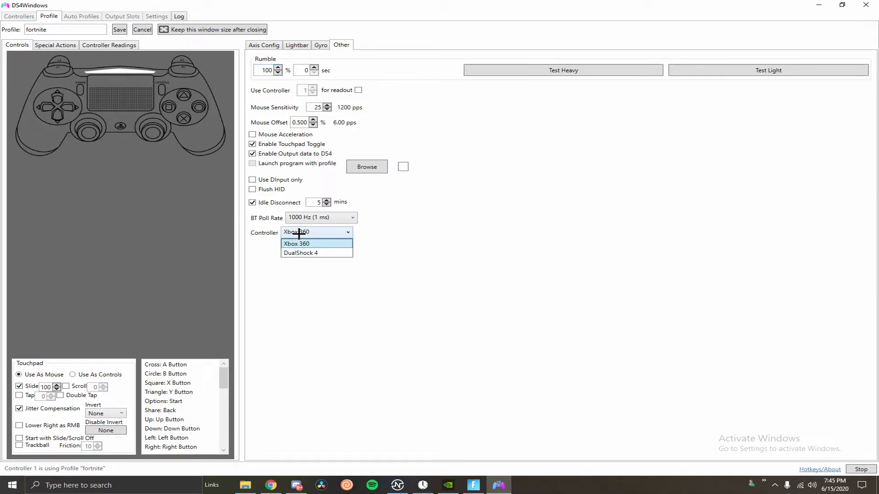
mouse_move(287, 252)
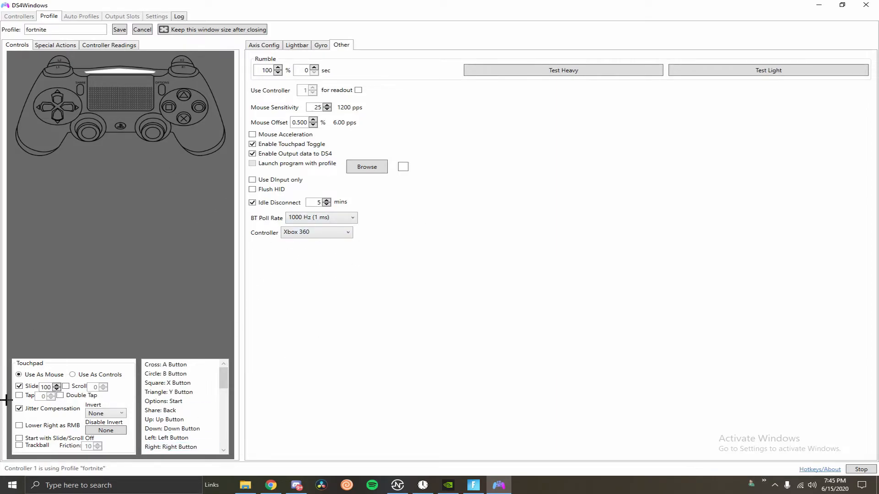
mouse_move(72, 407)
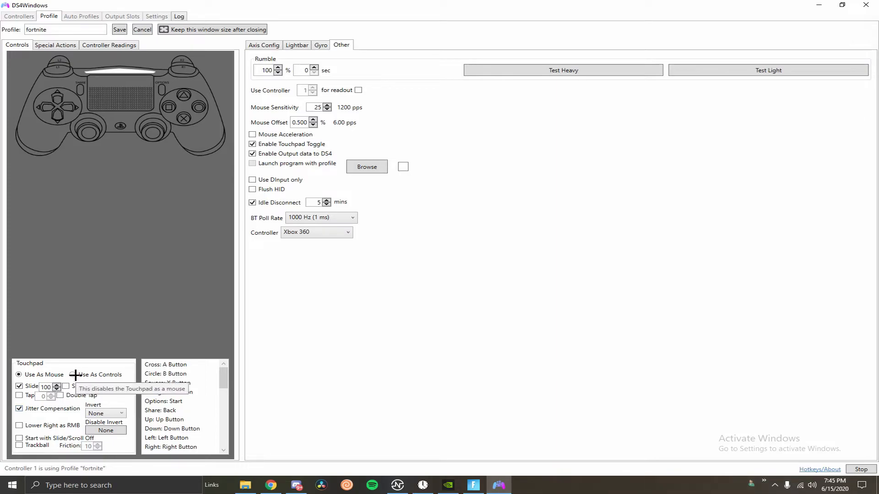
mouse_move(249, 241)
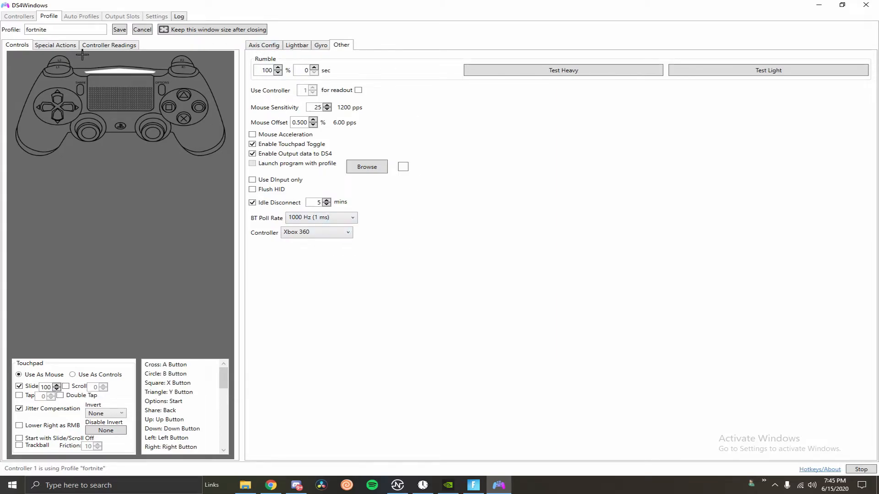
click(19, 16)
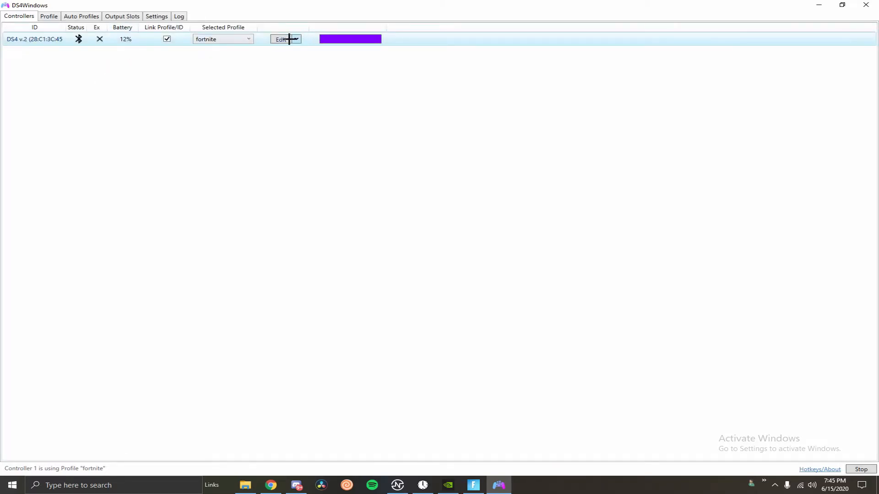
- Check the fortnite profile's Controller Readings showing about 1 ms input delay, then open Fortnite
click(284, 38)
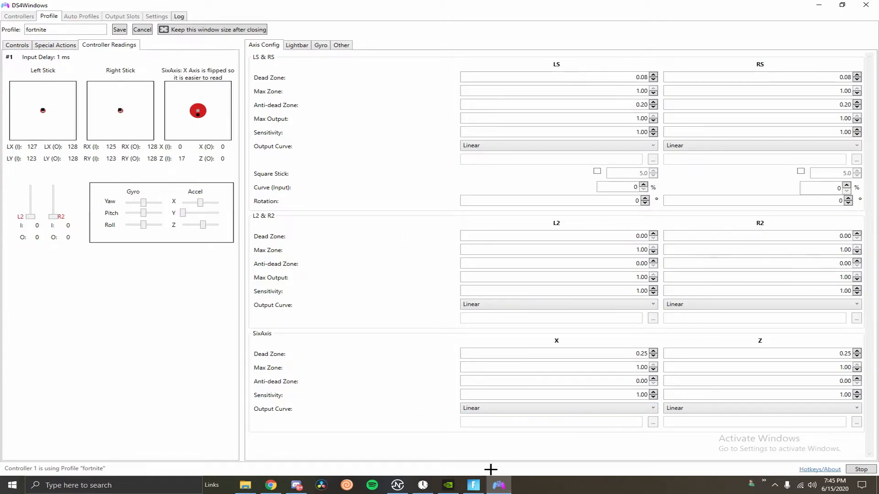
mouse_move(474, 485)
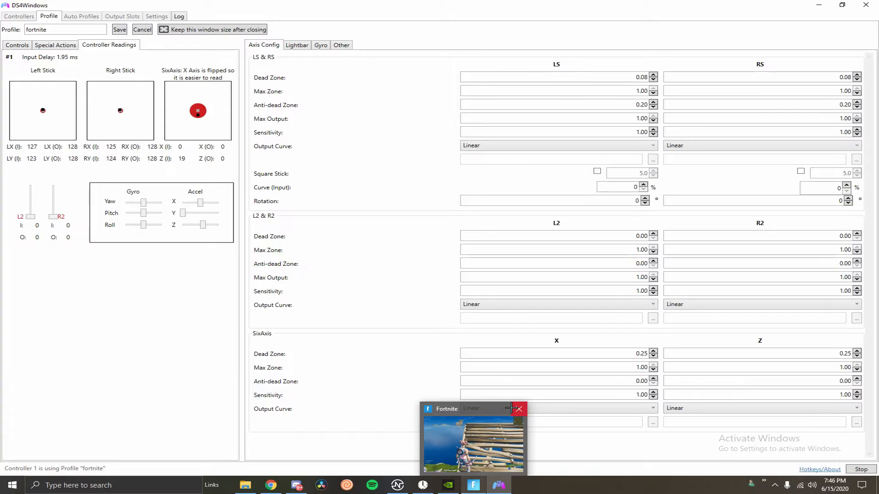
mouse_move(426, 483)
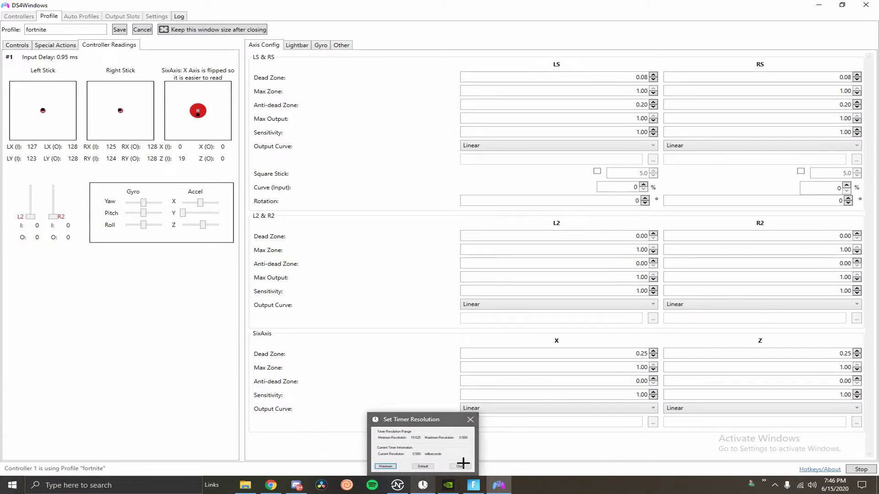
click(460, 466)
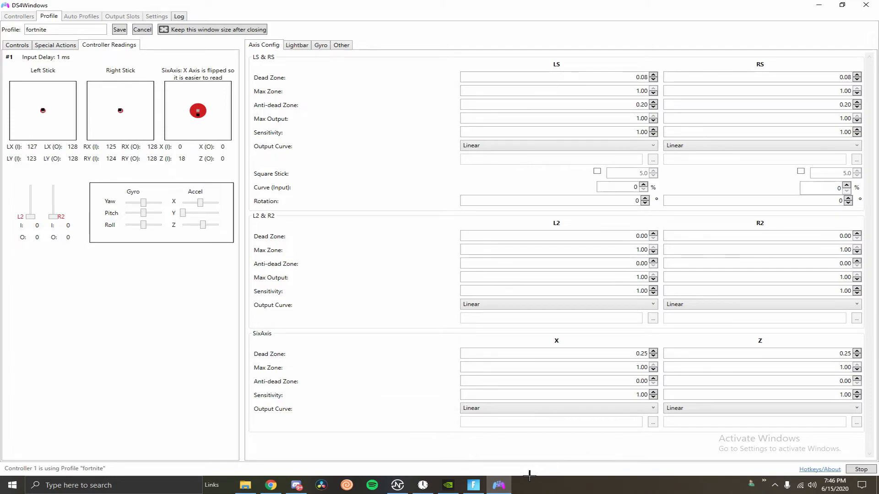
click(499, 485)
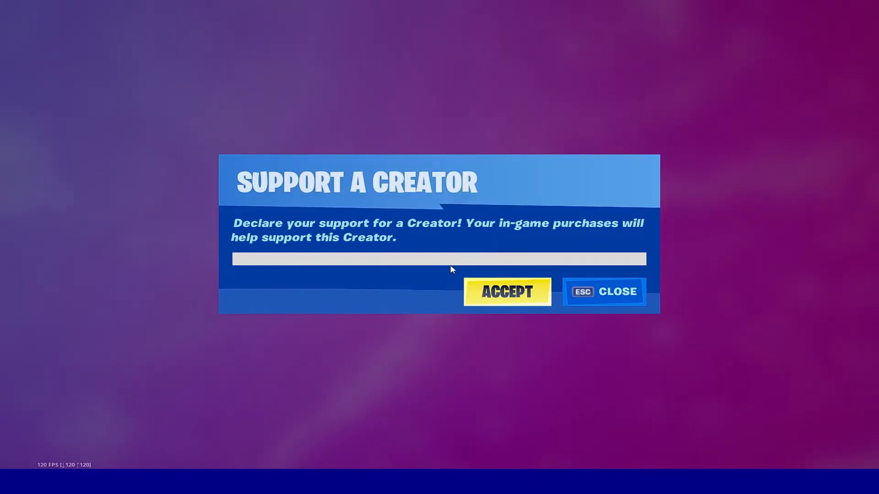
- Enter the creator code 'Reton' in the Support a Creator field
text(R)
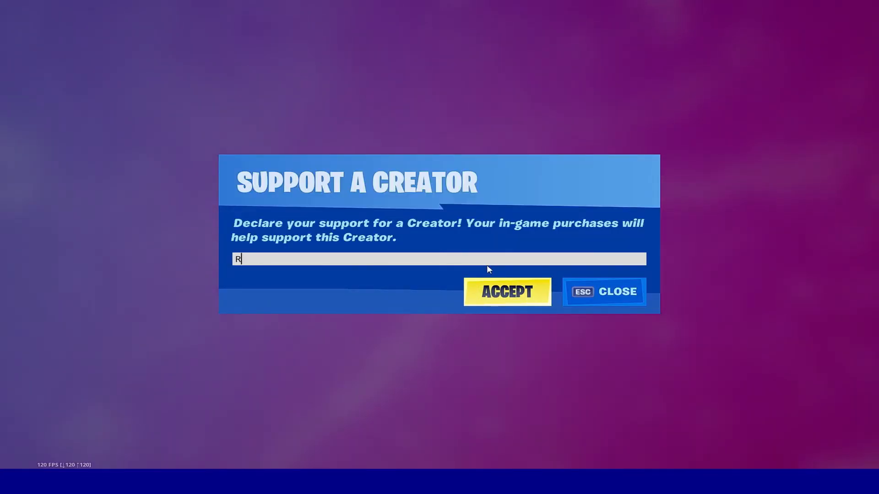
text(eton)
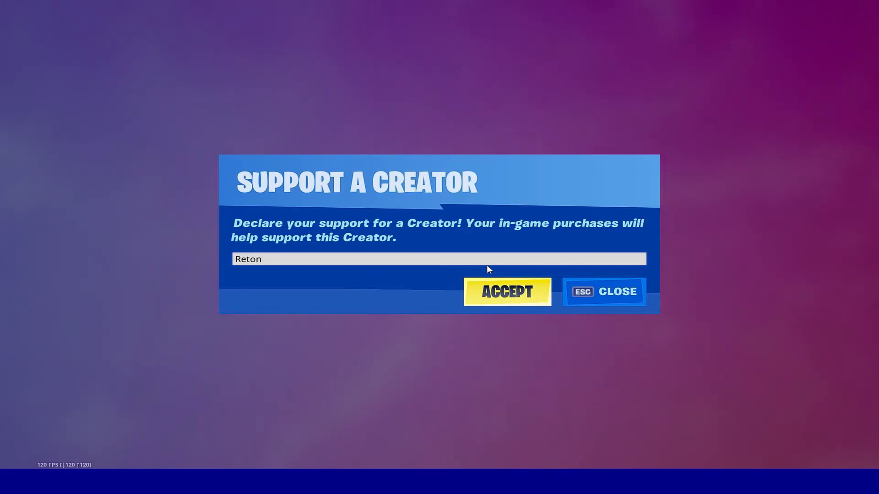